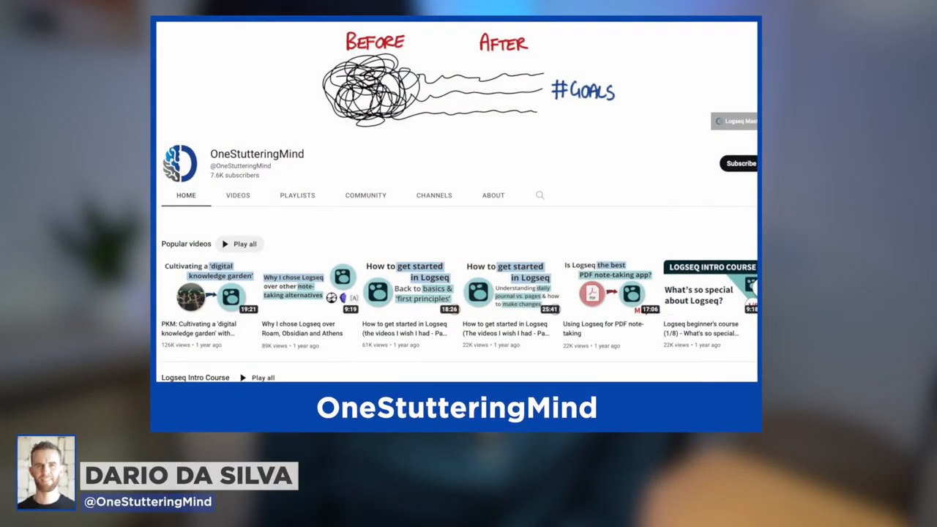
Scroll the OneStutteringMind results down to the Logseq beginner course and 'How to get started' videos
scroll("down", 3)
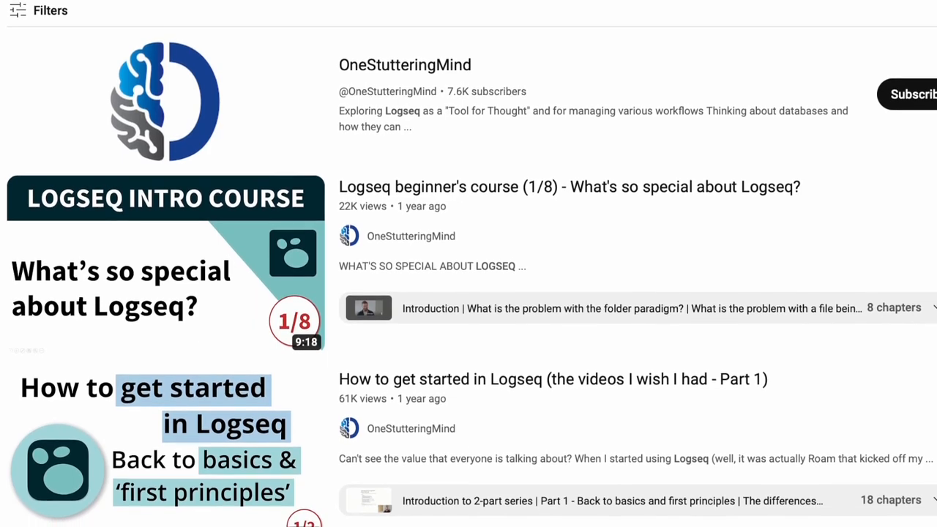
scroll("down", 3)
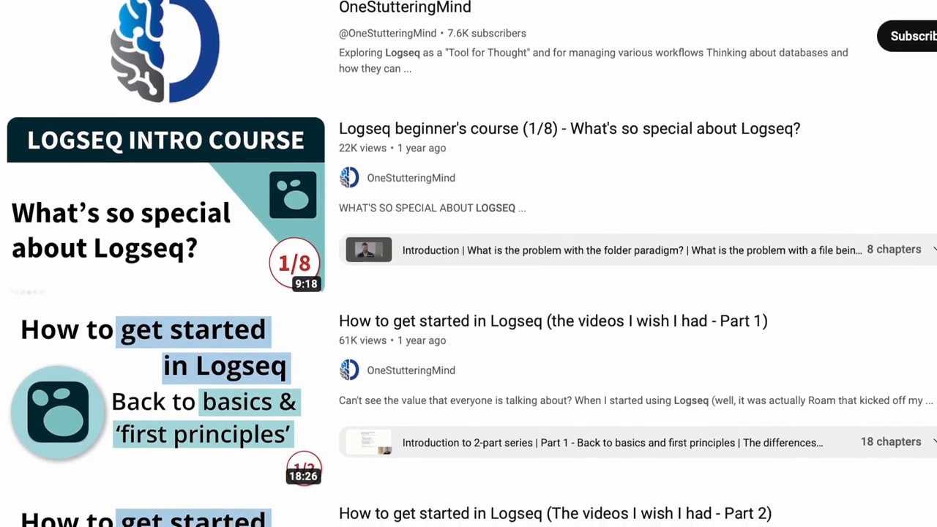
scroll("down", 3)
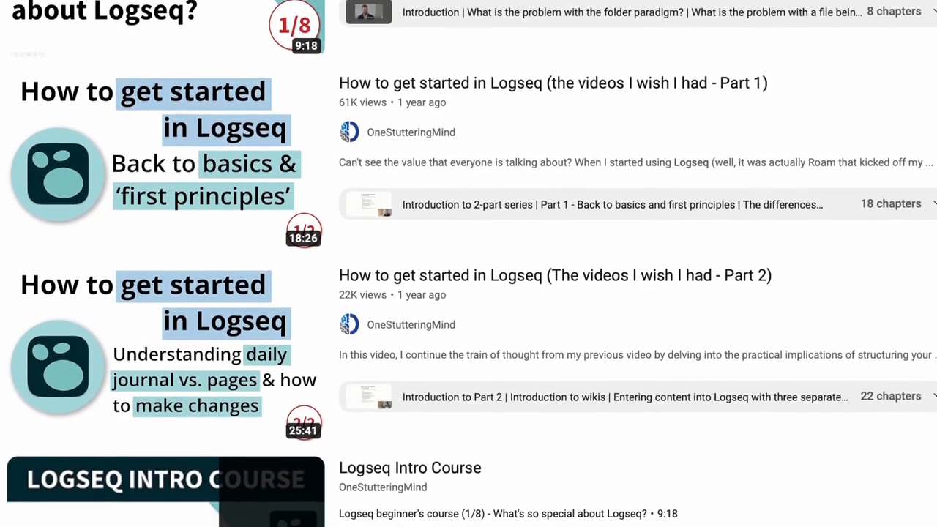
scroll("down", 3)
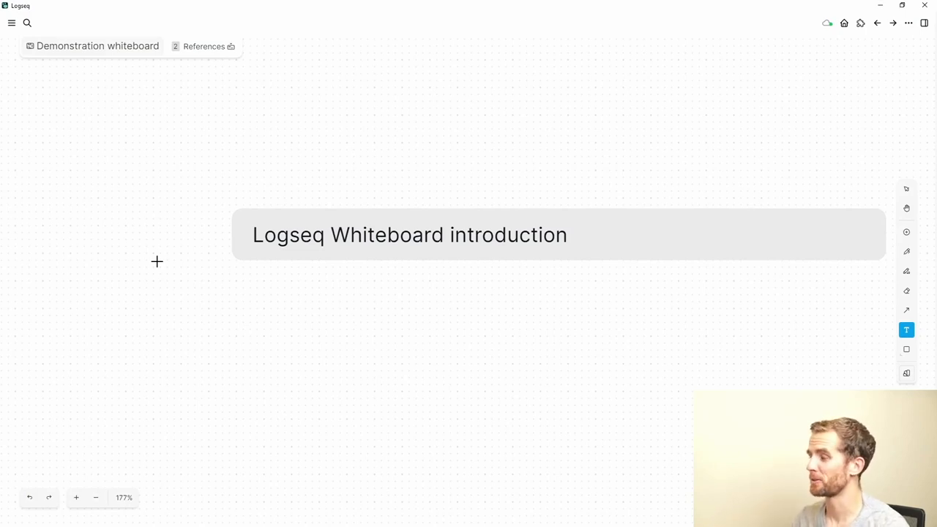
mouse_move(462, 278)
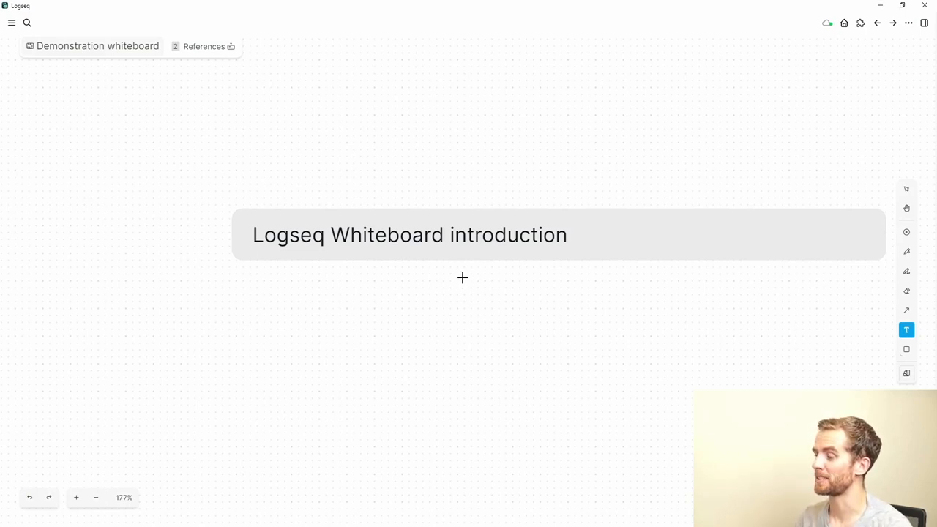
mouse_move(593, 319)
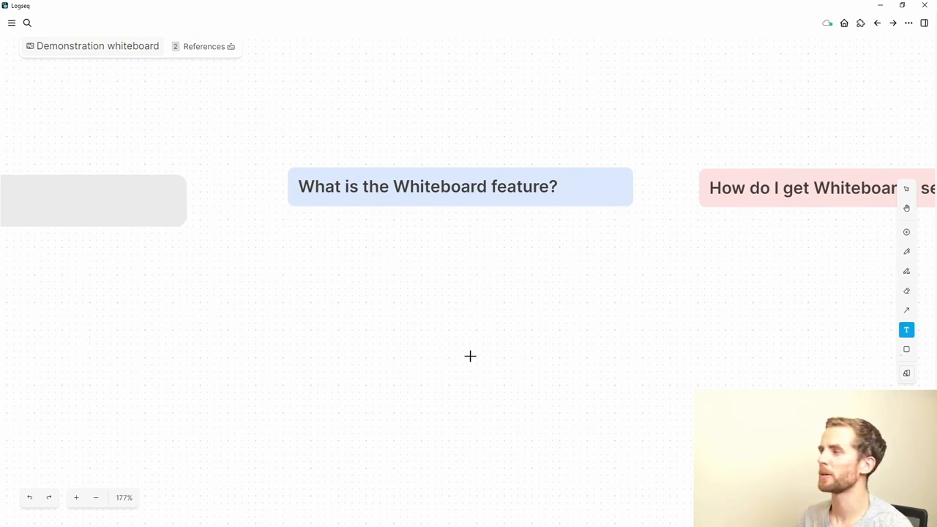
left_click_drag(469, 357, 282, 363)
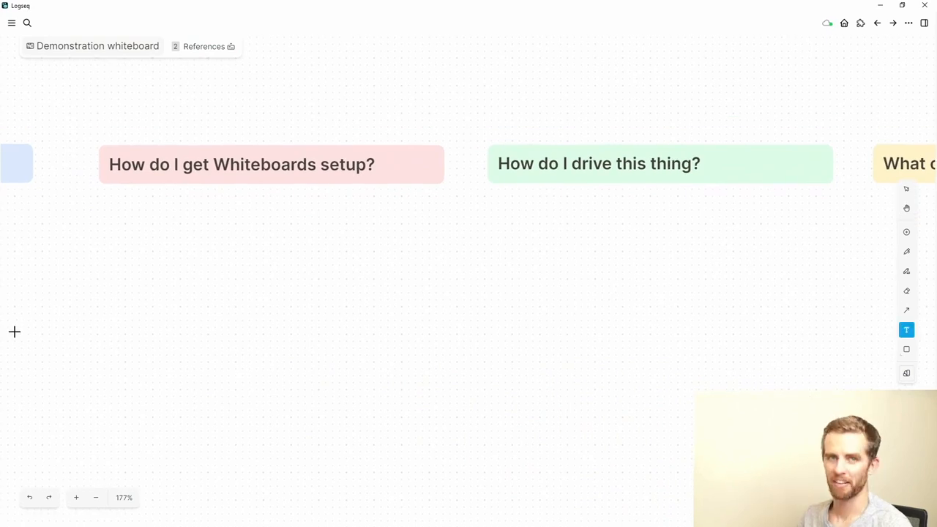
mouse_move(711, 287)
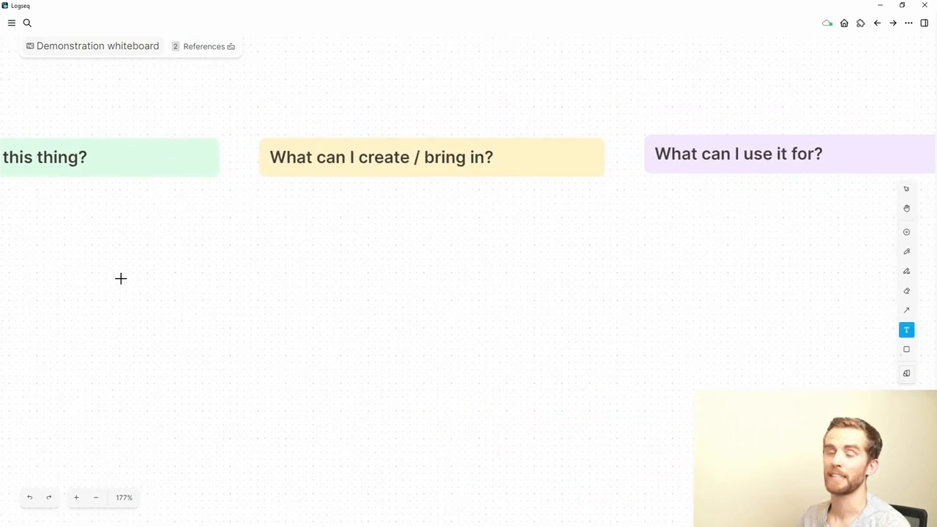
left_click(906, 209)
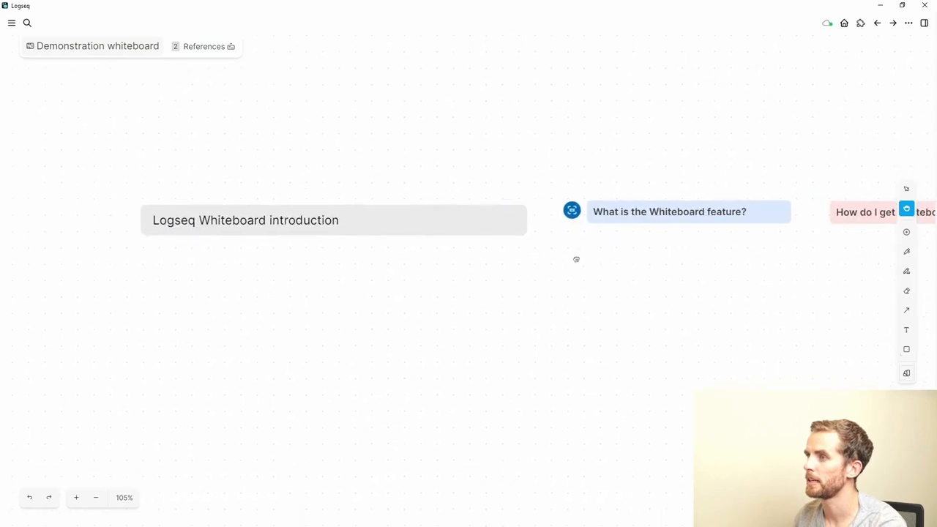
Expand the pink setup heading's portal to show its Settings → Features setup notes
left_click(333, 219)
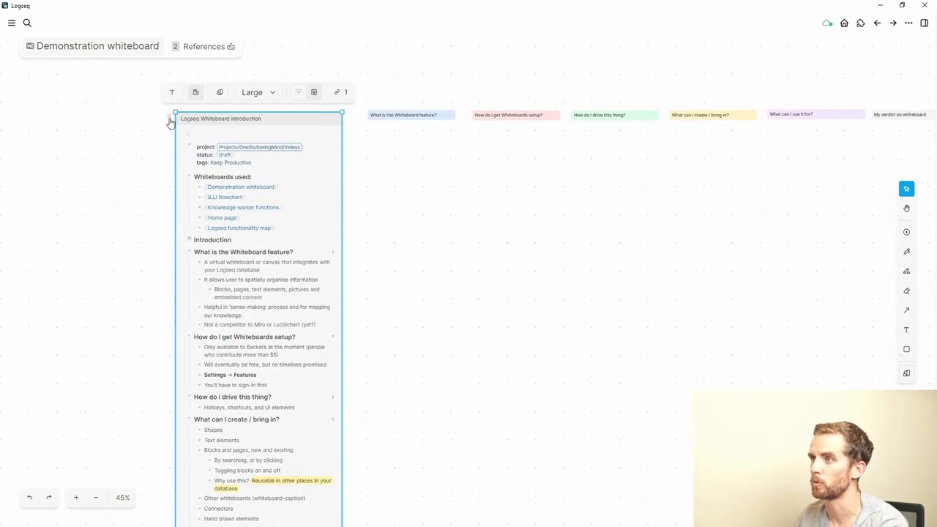
left_click(190, 119)
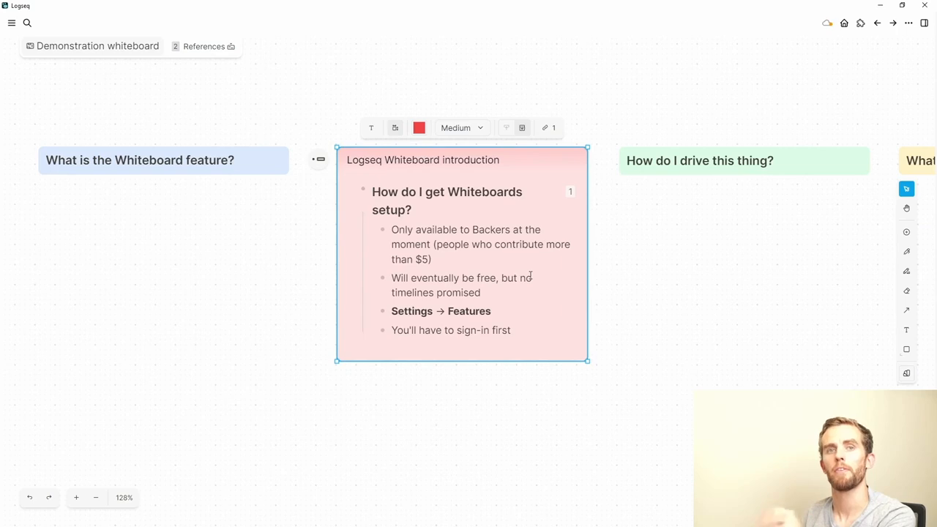
mouse_move(796, 138)
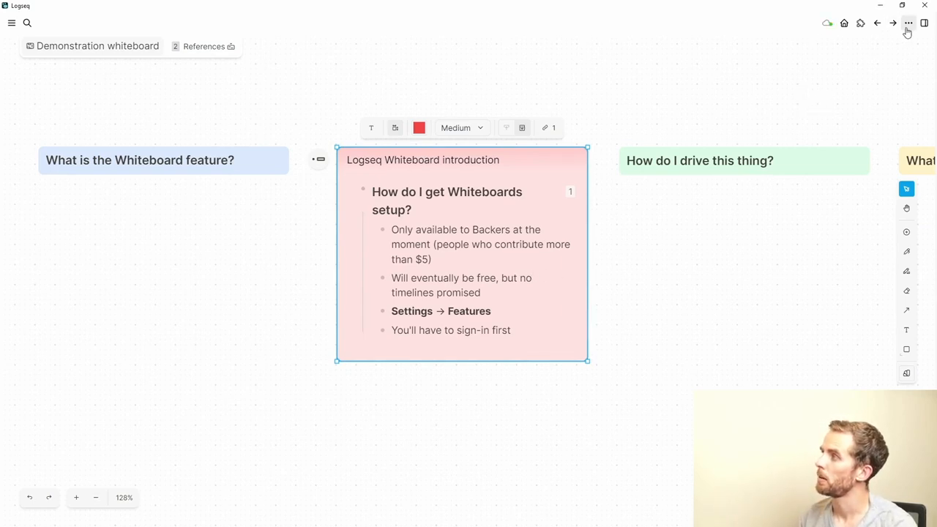
left_click(907, 23)
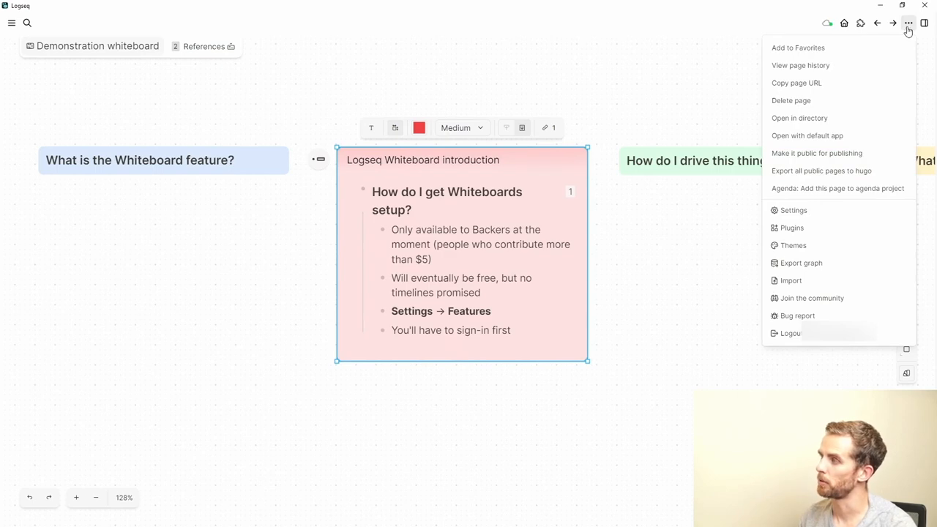
left_click(794, 210)
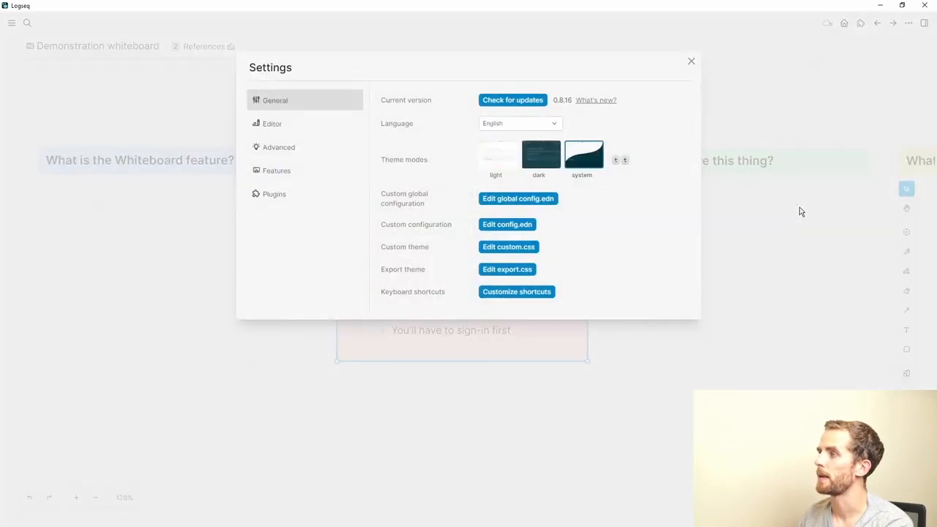
left_click(277, 171)
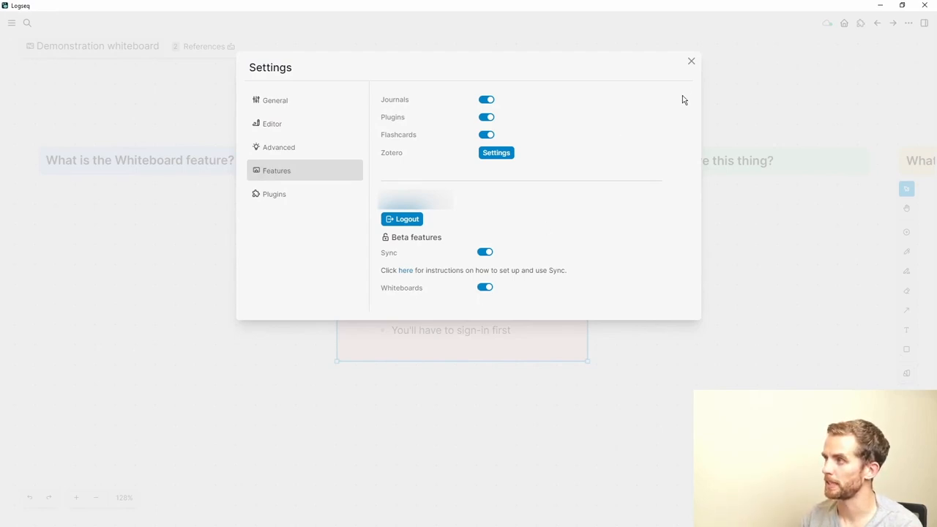
left_click(691, 61)
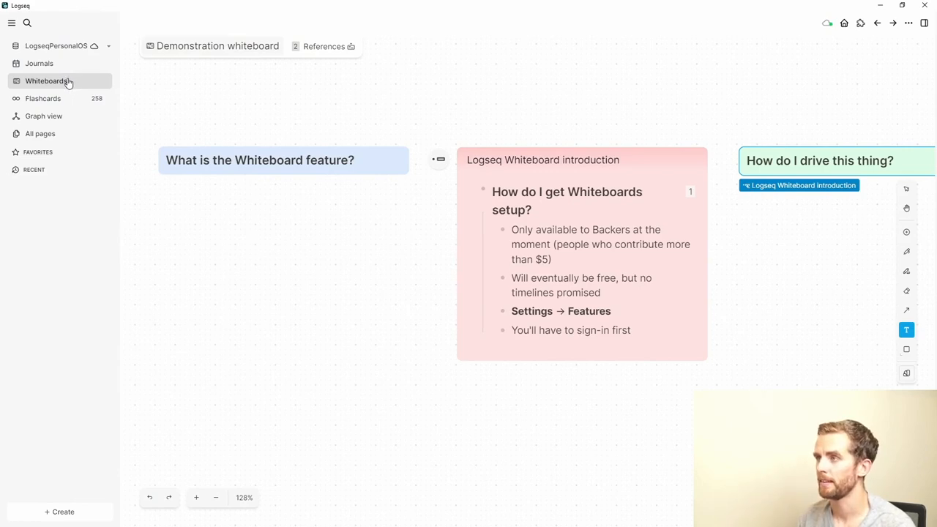
Expand the green 'How do I drive this thing?' heading into its hotkeys and UI elements card
left_click(46, 81)
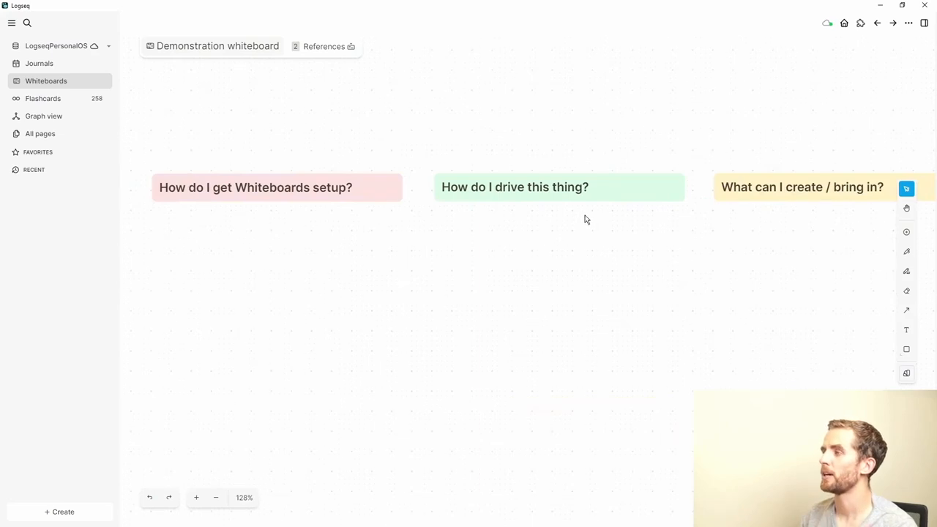
left_click(514, 186)
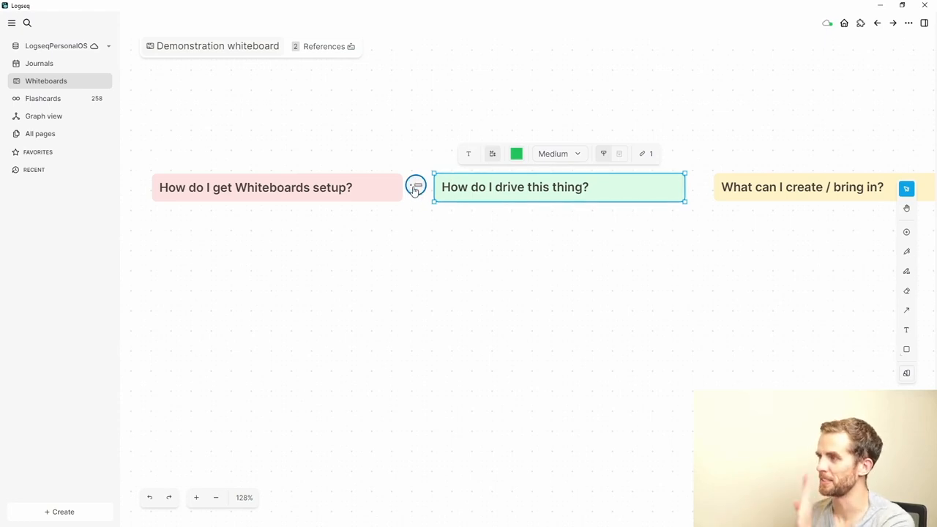
left_click(415, 187)
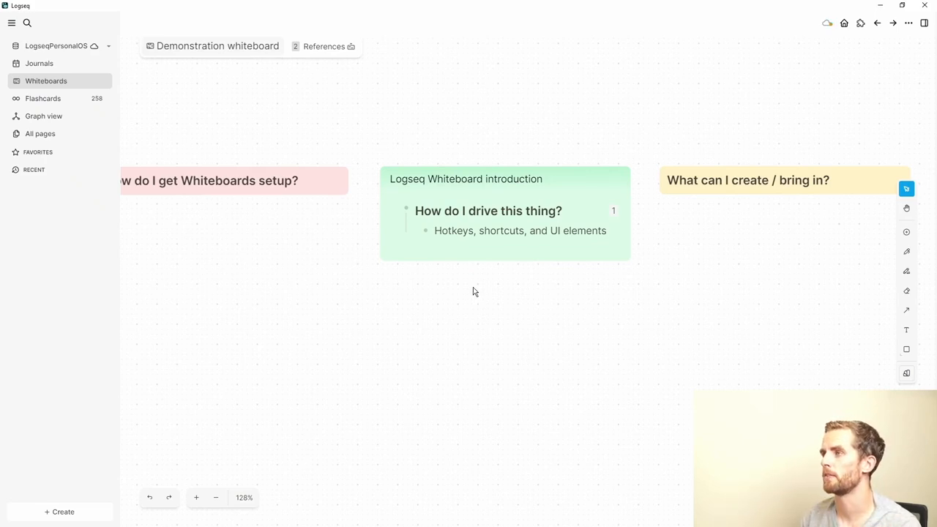
mouse_move(475, 284)
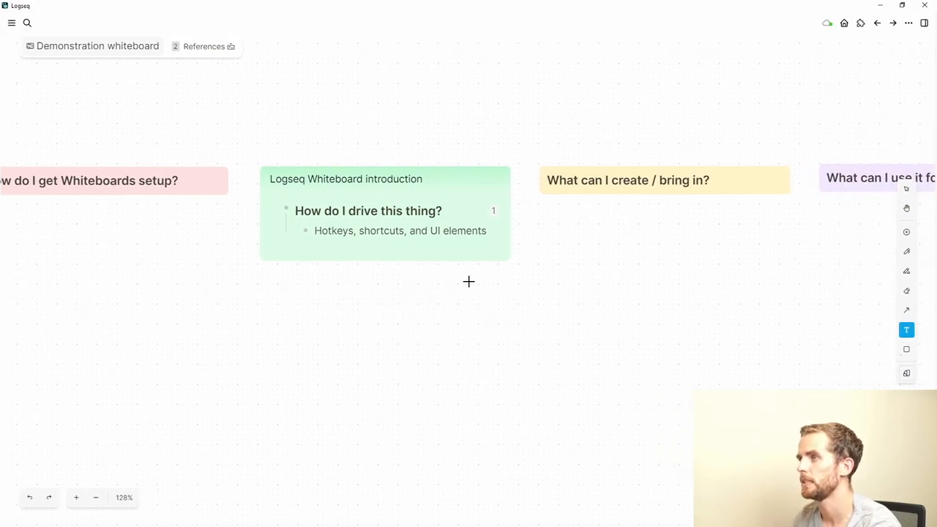
mouse_move(319, 305)
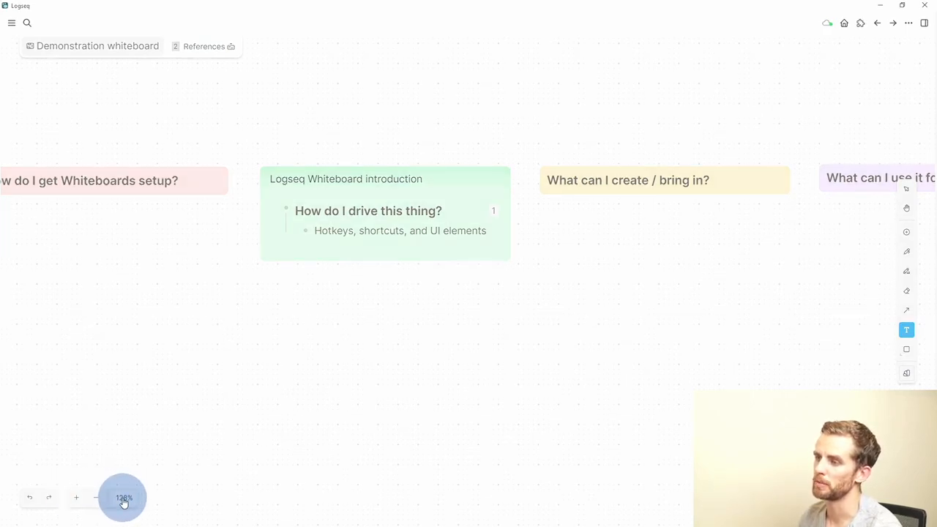
left_click(76, 498)
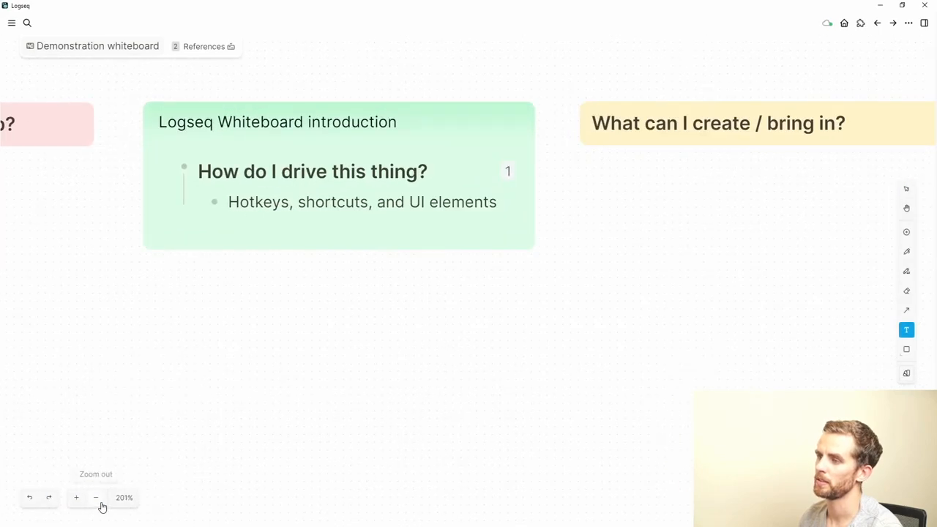
left_click(124, 498)
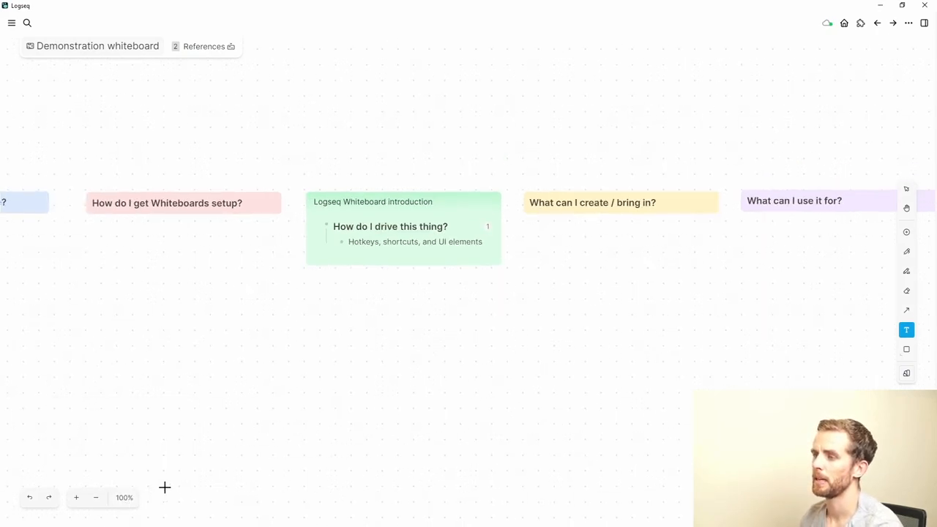
mouse_move(206, 451)
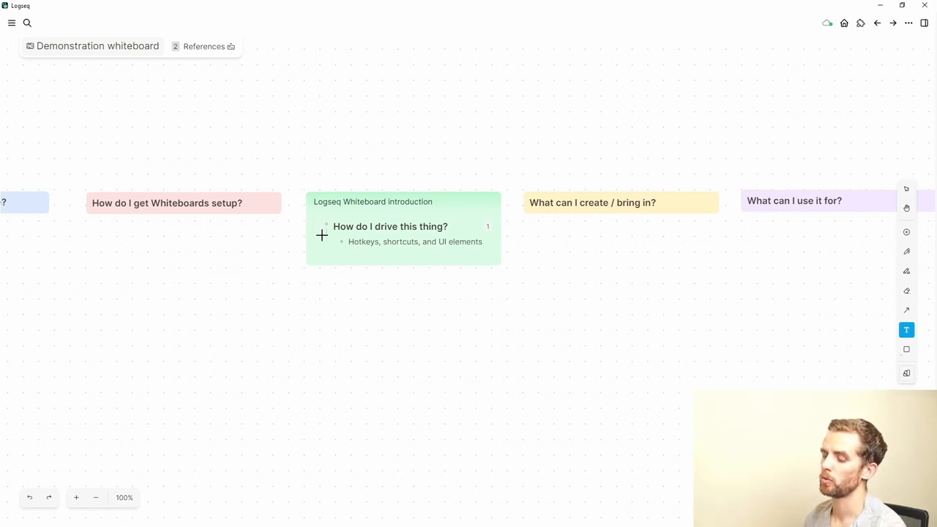
mouse_move(327, 300)
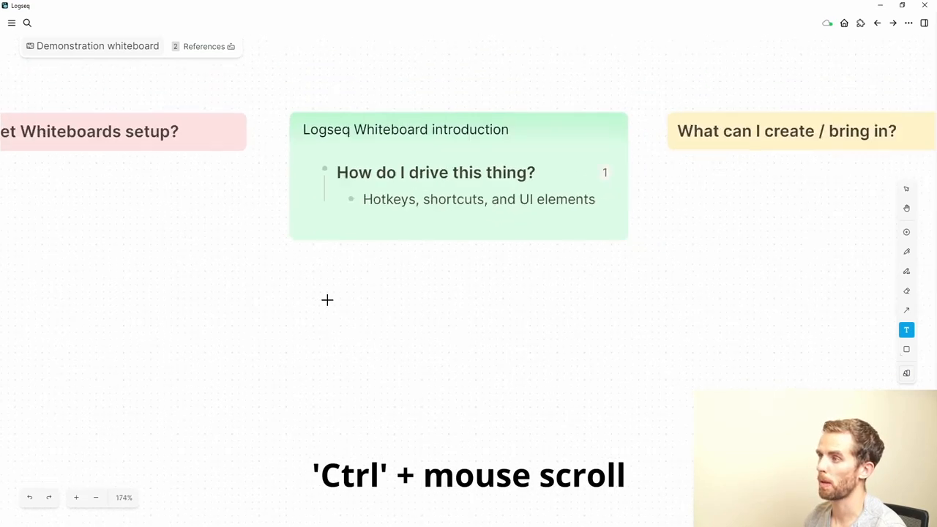
scroll("down", 3)
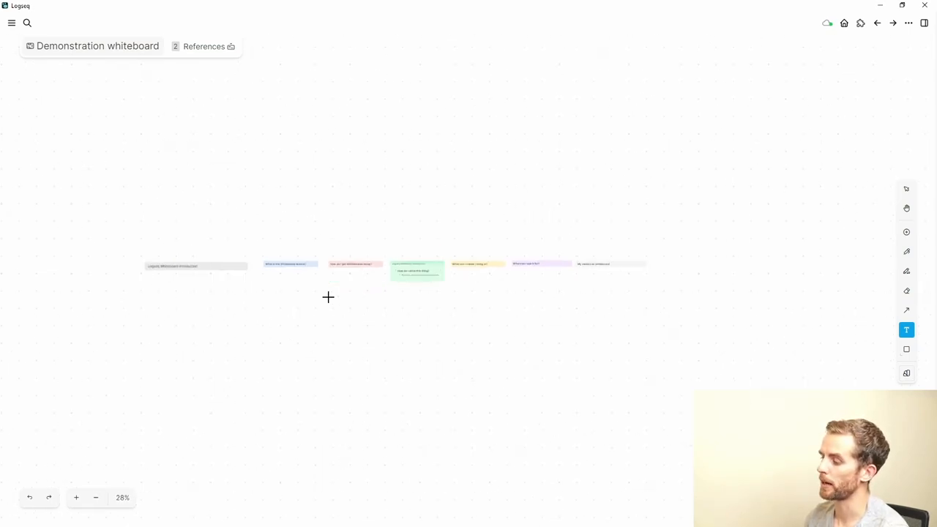
key("ctrl+=")
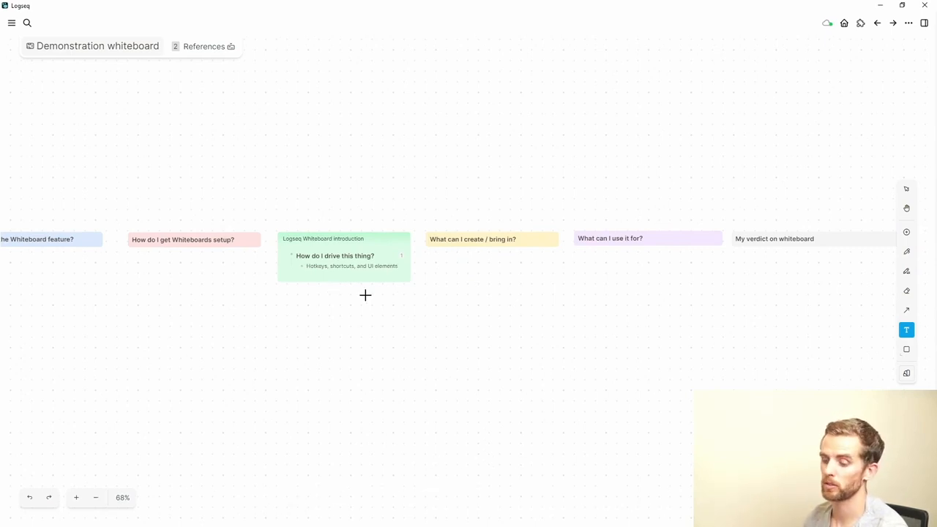
mouse_move(620, 178)
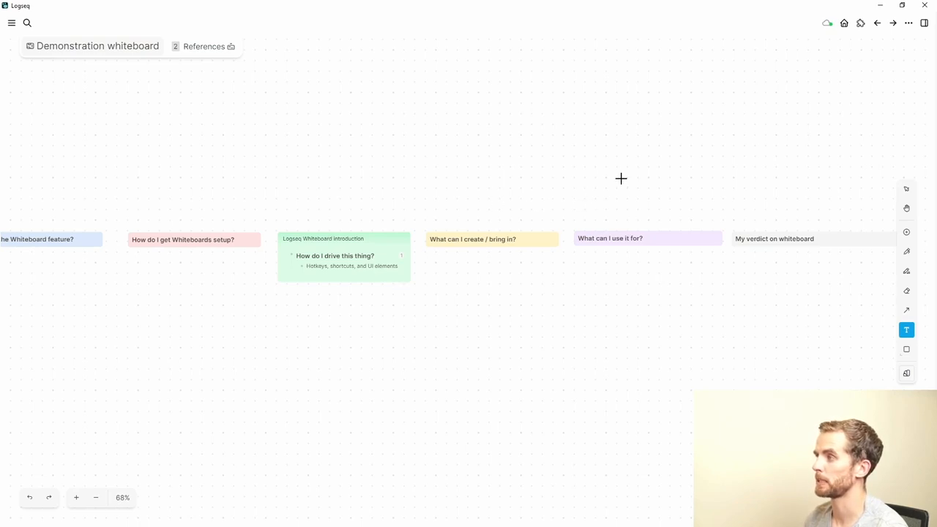
left_click(907, 208)
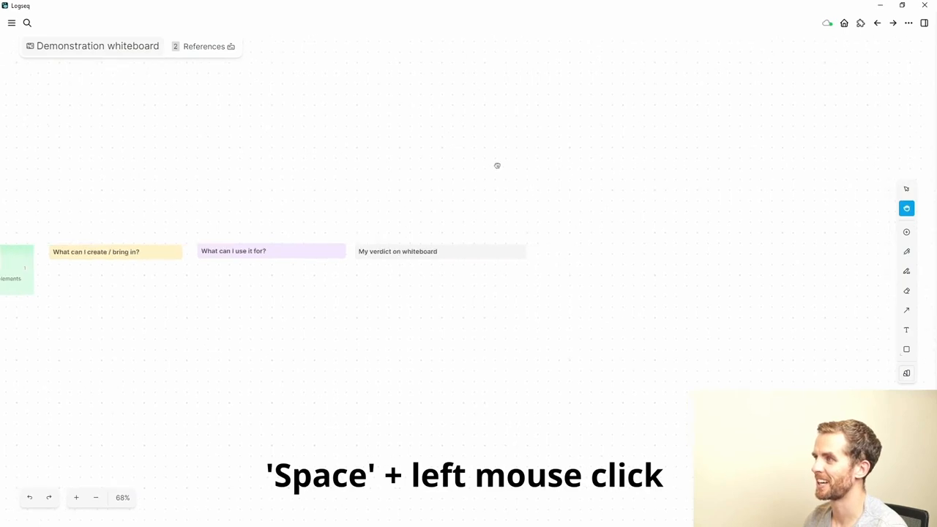
left_click_drag(497, 166, 569, 153)
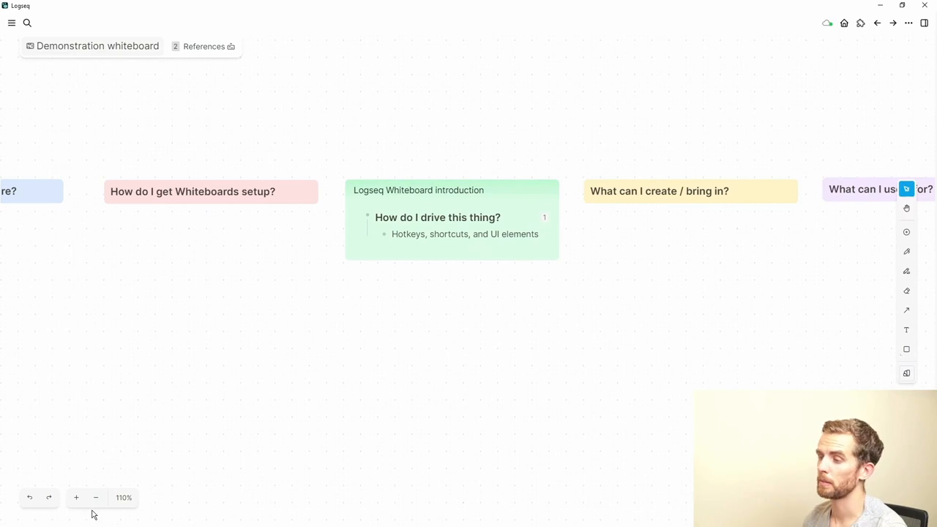
left_click(124, 497)
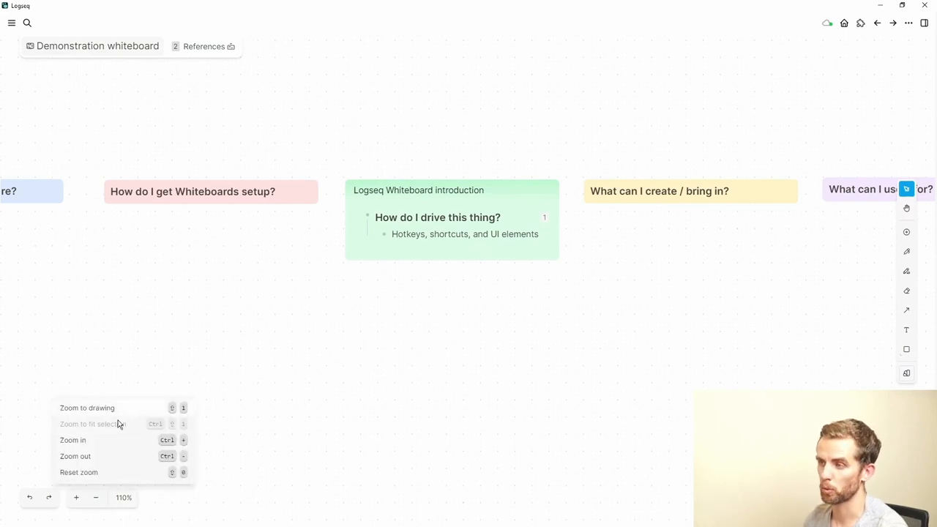
mouse_move(129, 426)
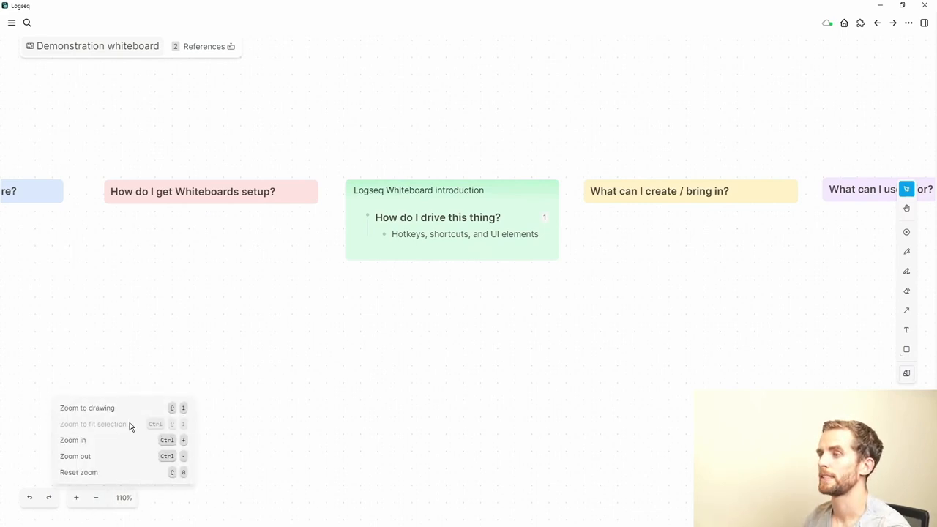
key("shift+1")
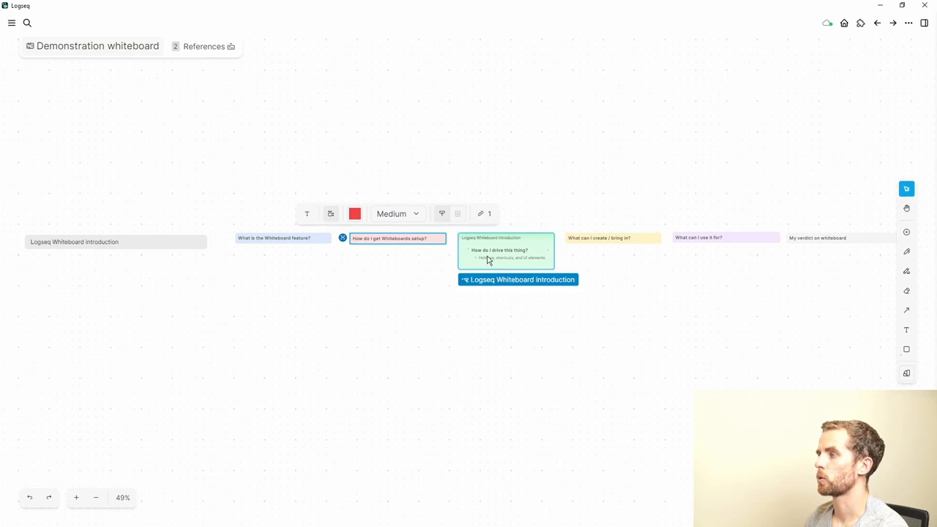
key("ctrl+shift+1")
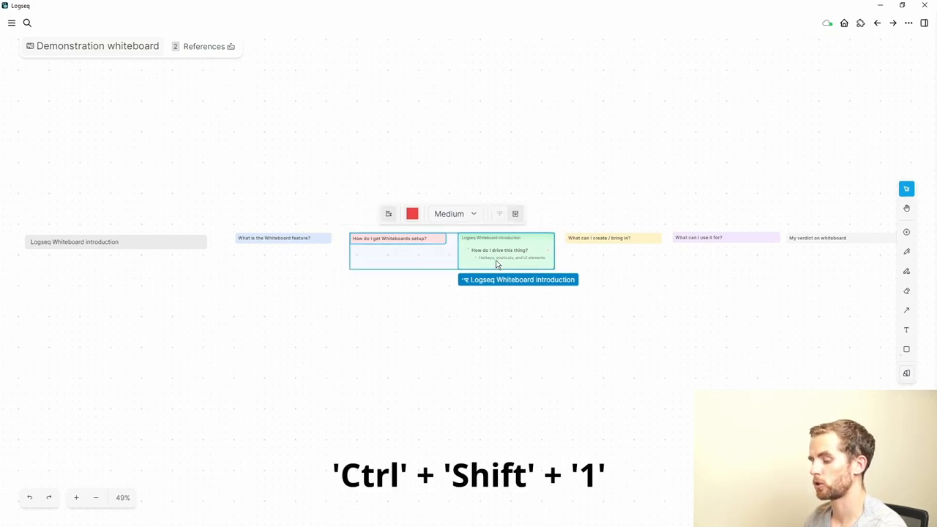
key("ctrl+shift+1")
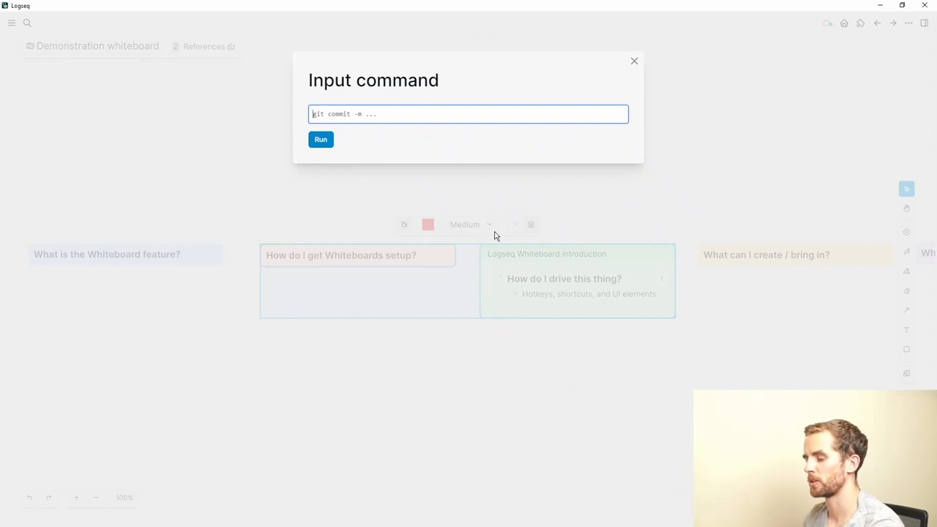
left_click(634, 60)
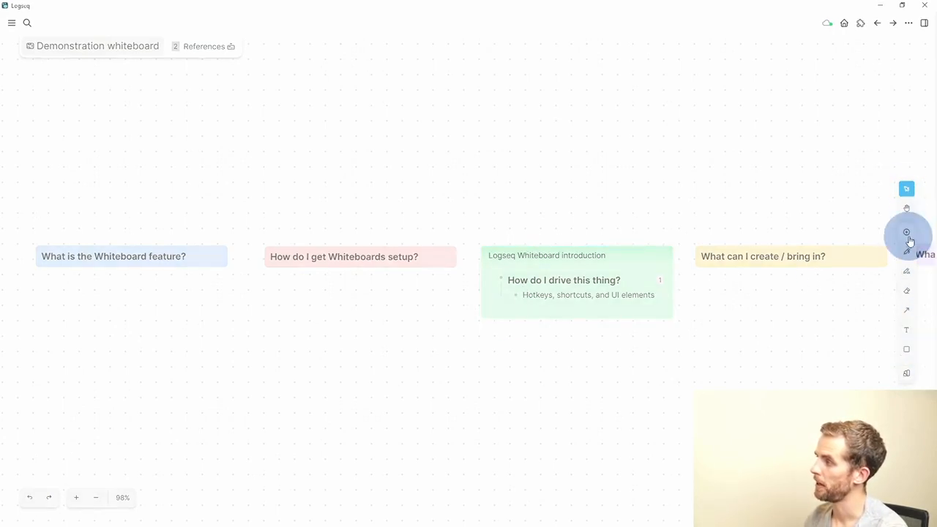
left_click(907, 189)
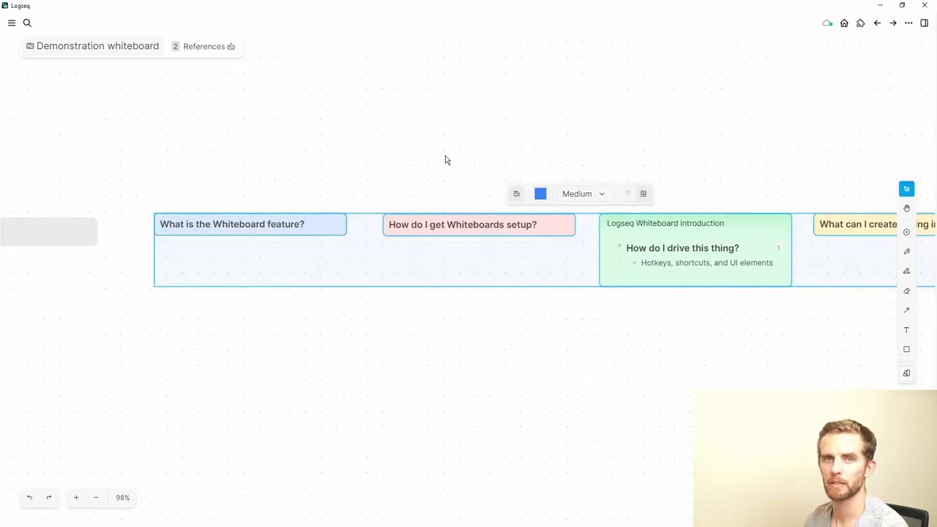
mouse_move(447, 168)
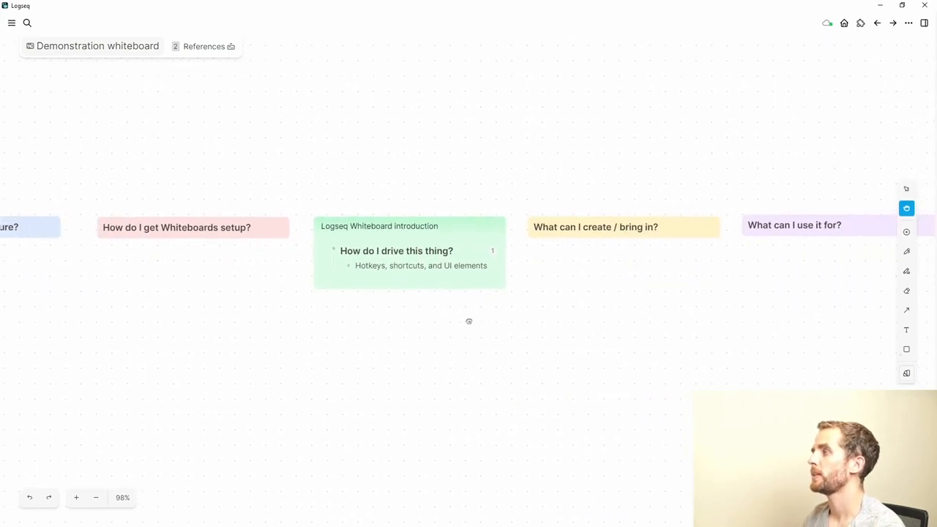
Select the 'What can I create / bring in?' block and bring the introduction page beside it
left_click(616, 226)
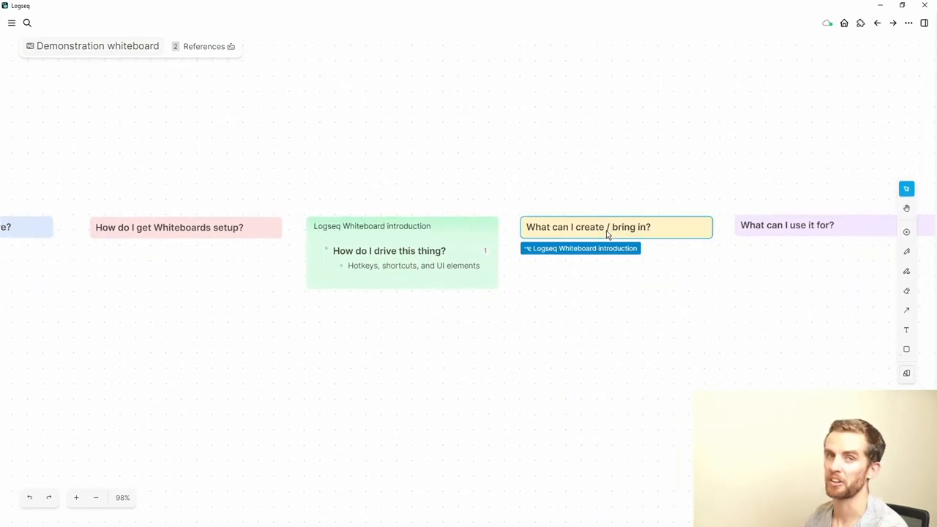
left_click(615, 227)
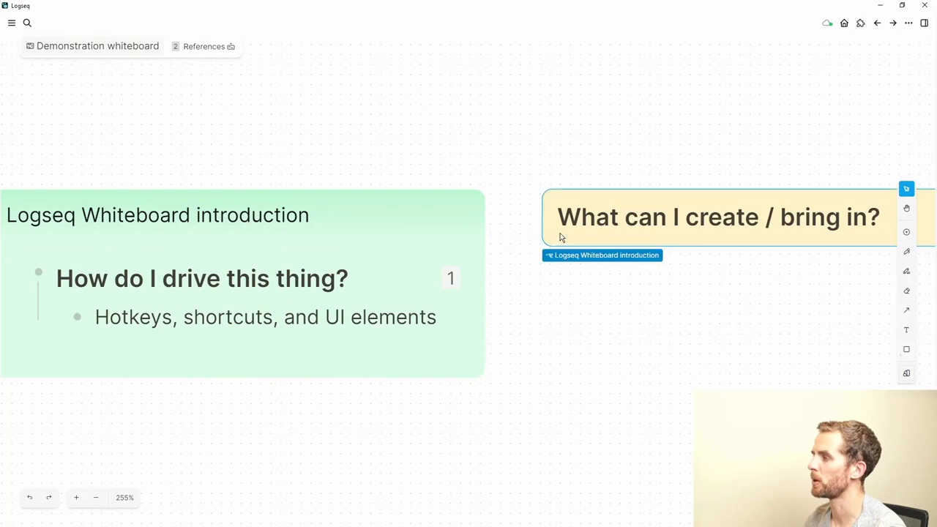
left_click(718, 217)
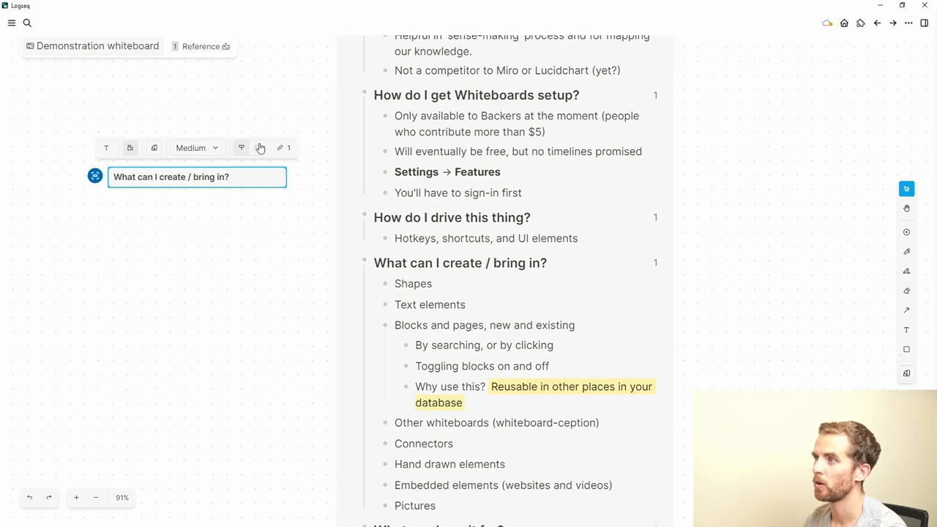
Toggle the block's children and search for the 'How do I get whiteboards setup' block
left_click(257, 147)
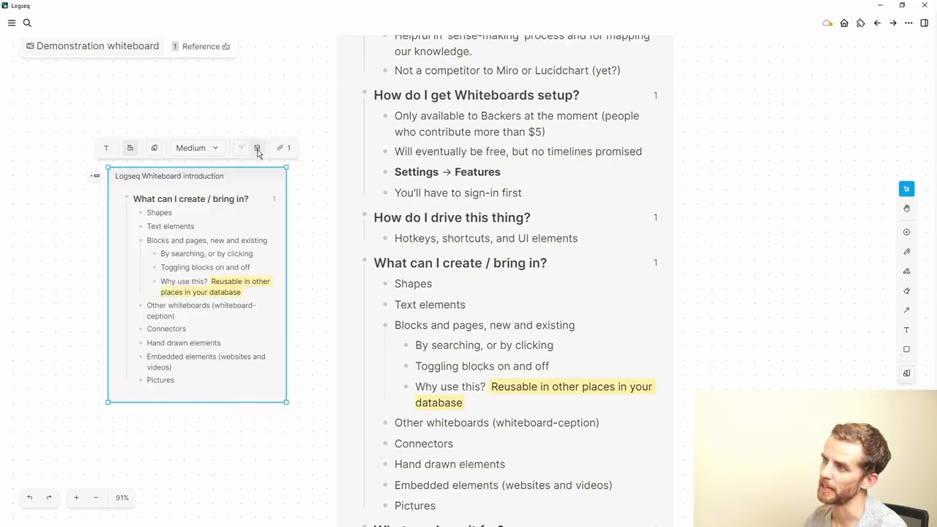
left_click(257, 147)
type("How do I get white")
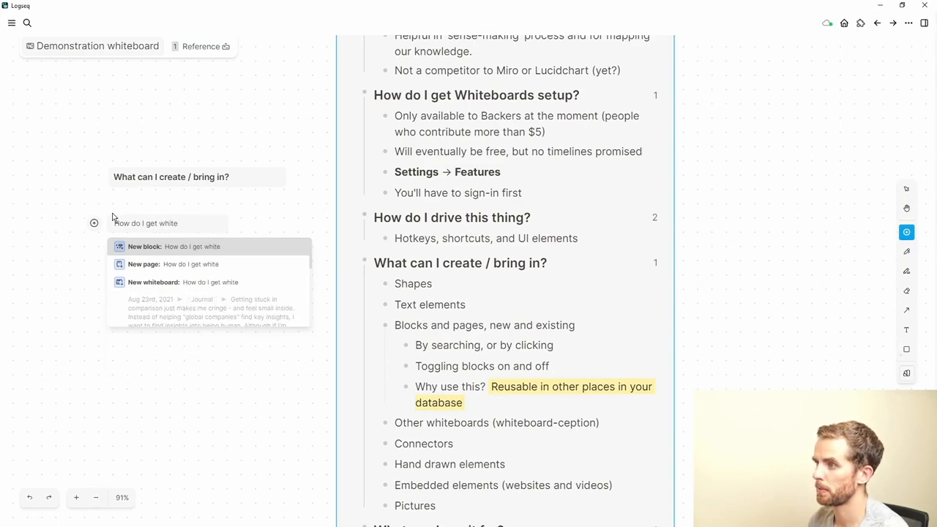
type("board")
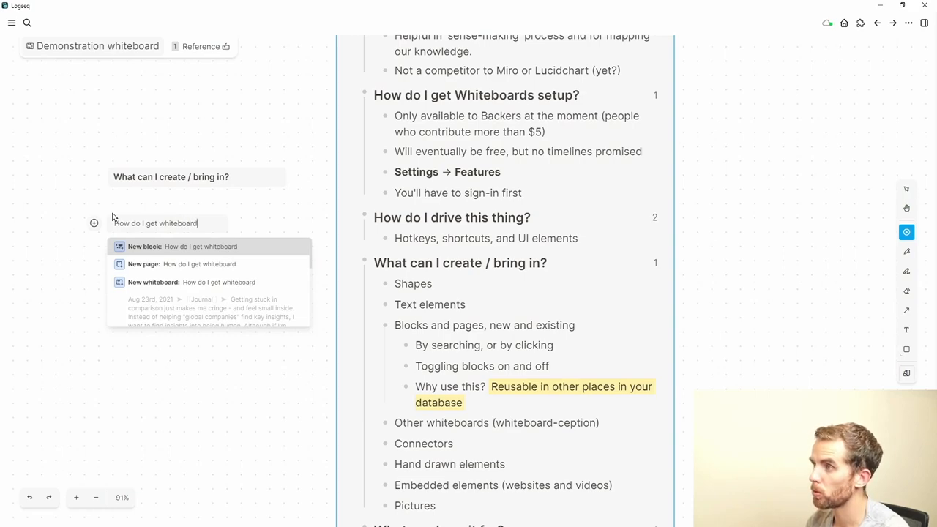
type("s")
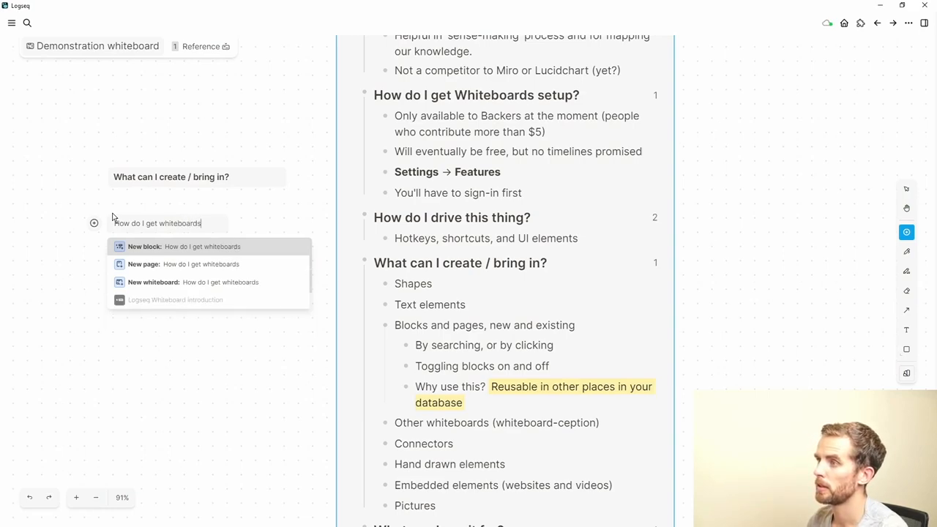
type("setup?")
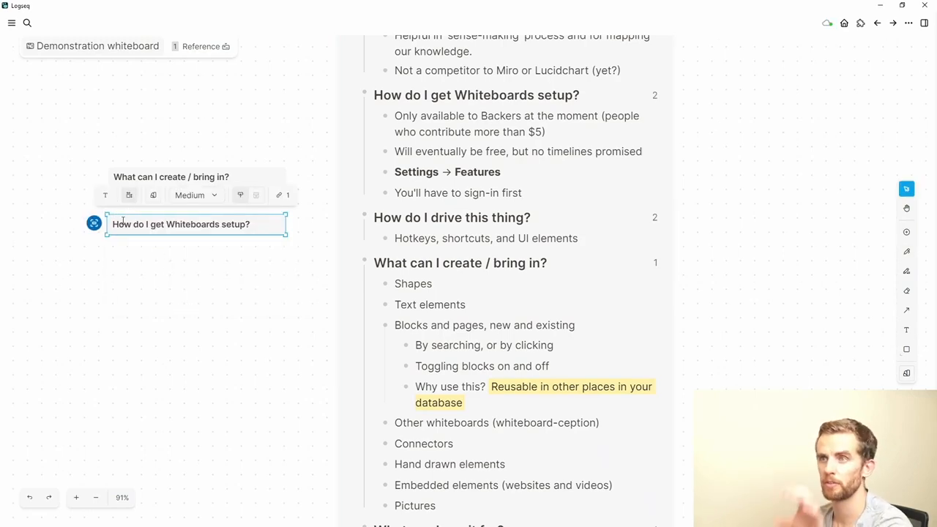
Position the inserted setup block below 'What can I create / bring in?' and expand it
left_click(165, 278)
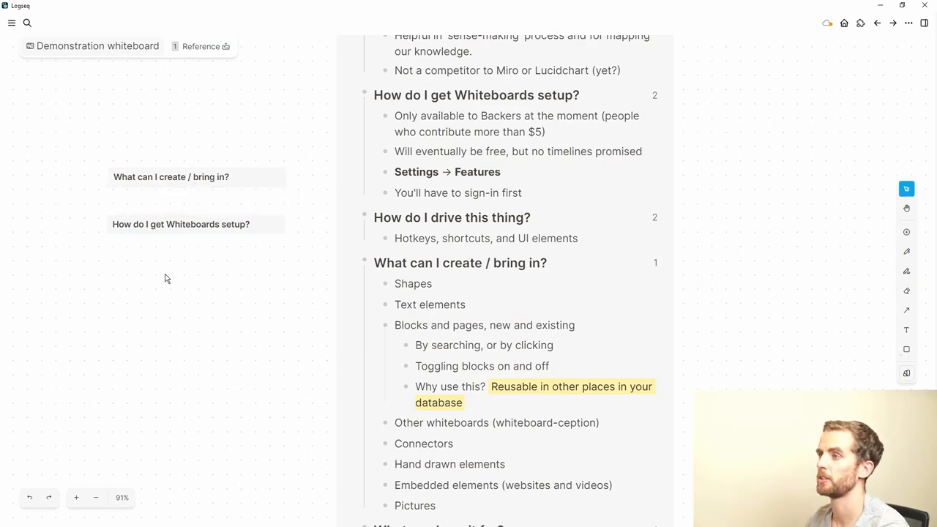
left_click(181, 224)
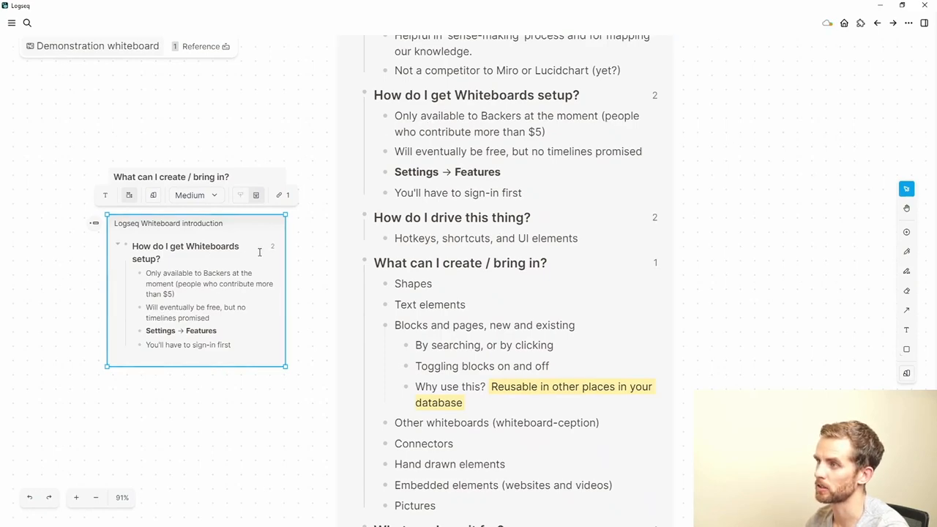
mouse_move(272, 247)
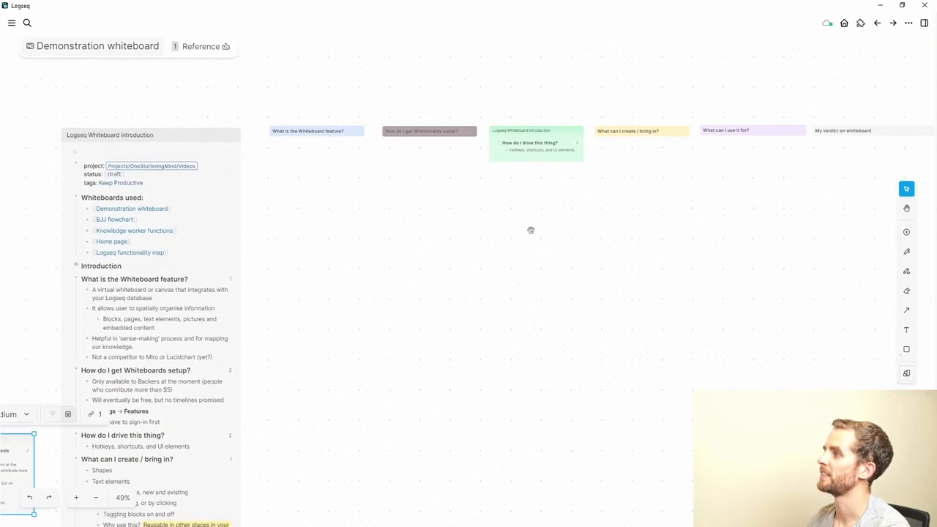
left_click(536, 142)
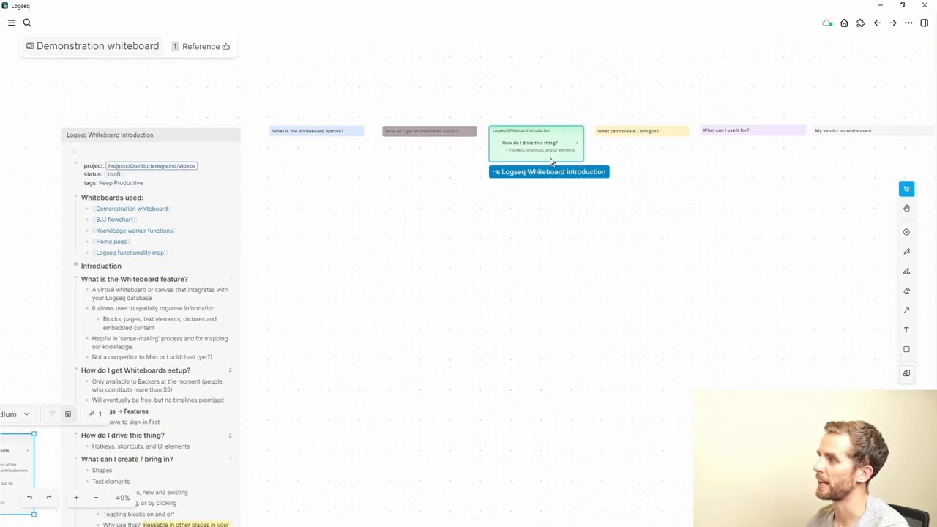
left_click(428, 130)
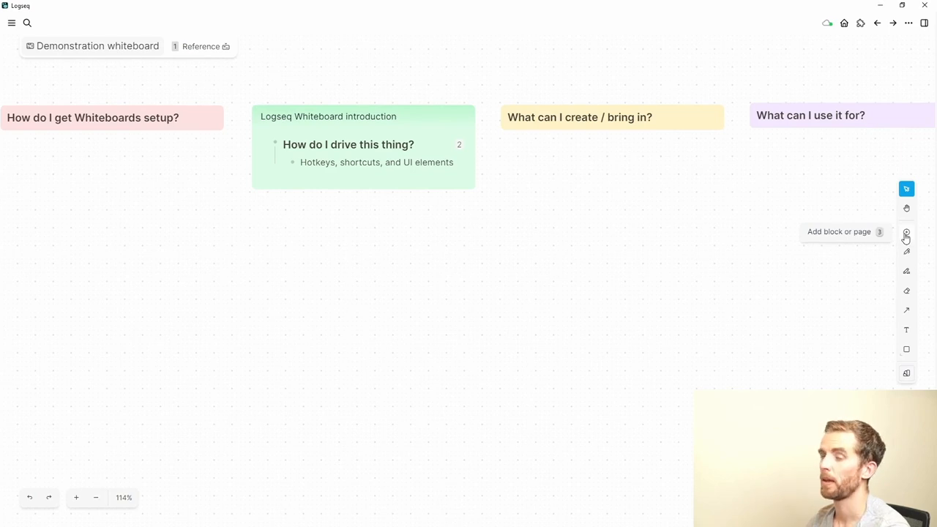
mouse_move(892, 242)
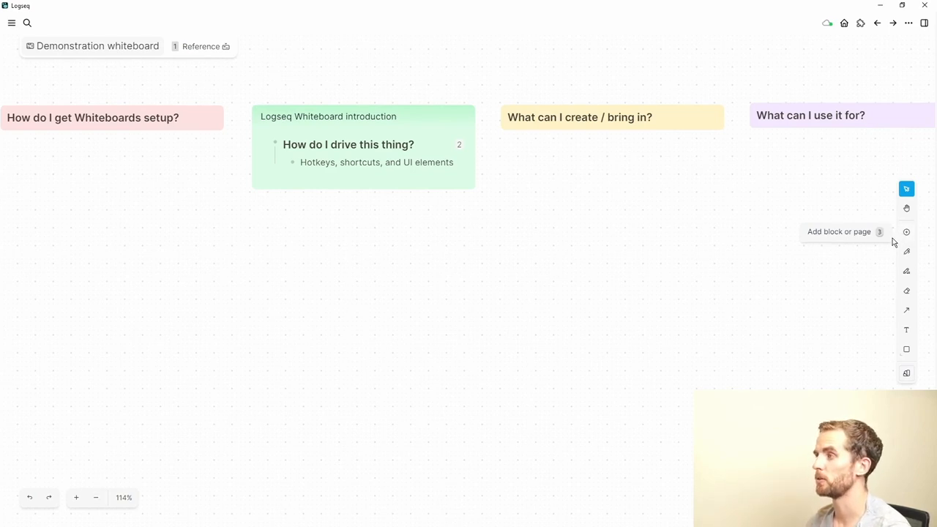
mouse_move(867, 239)
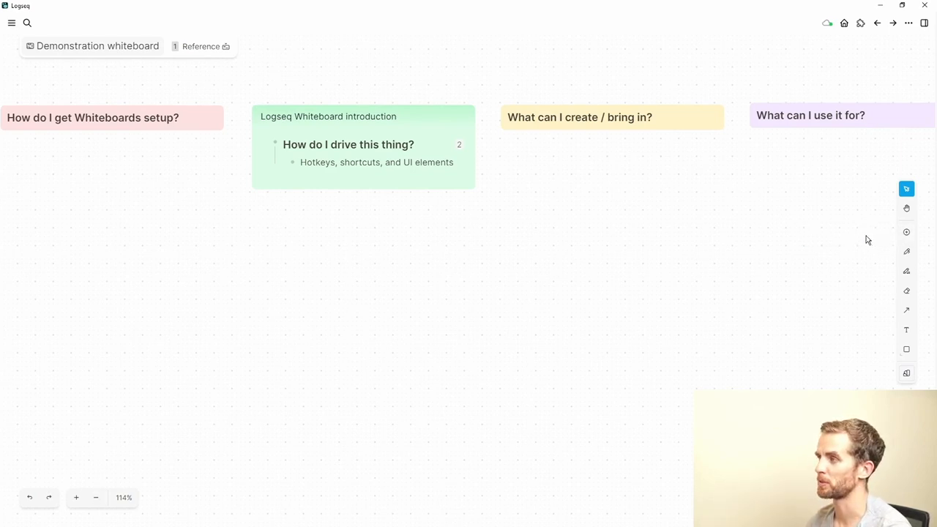
mouse_move(850, 238)
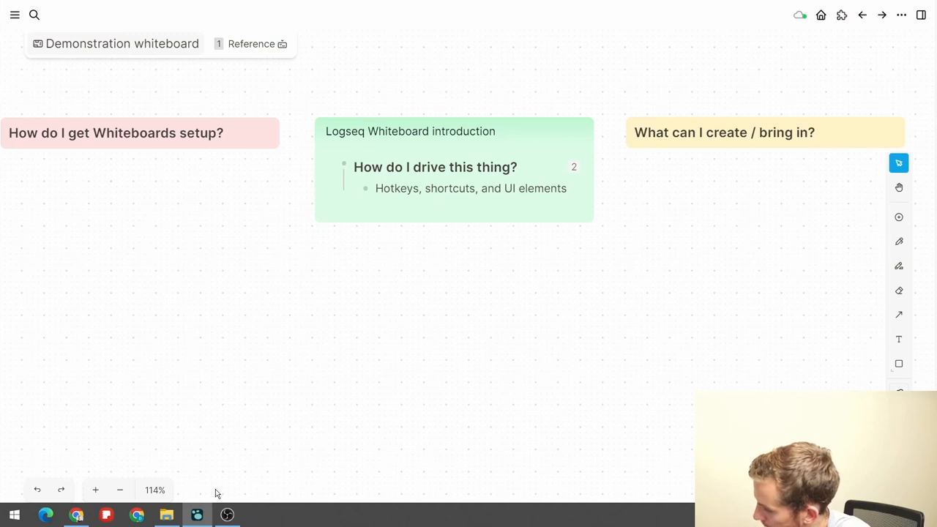
Handwrite 'This is freehand!' on the board with the pencil
left_click(899, 241)
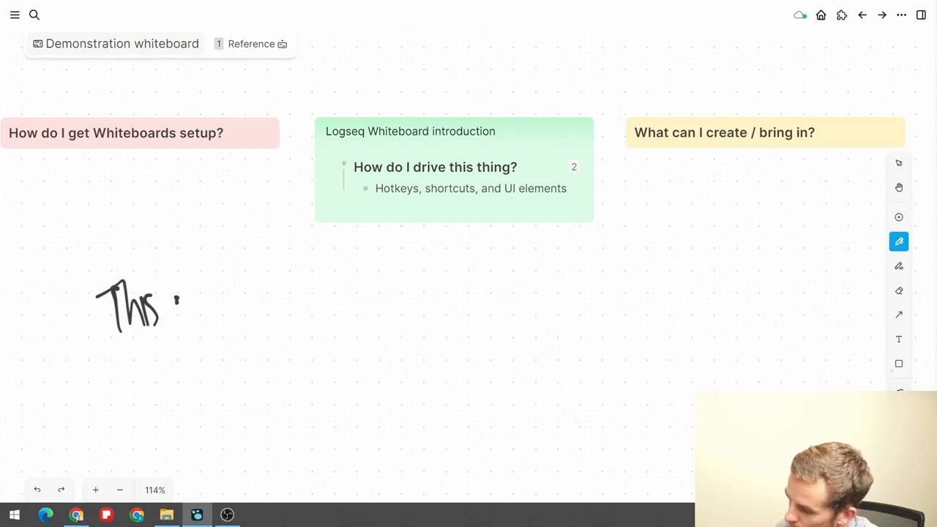
left_click_drag(176, 308, 245, 307)
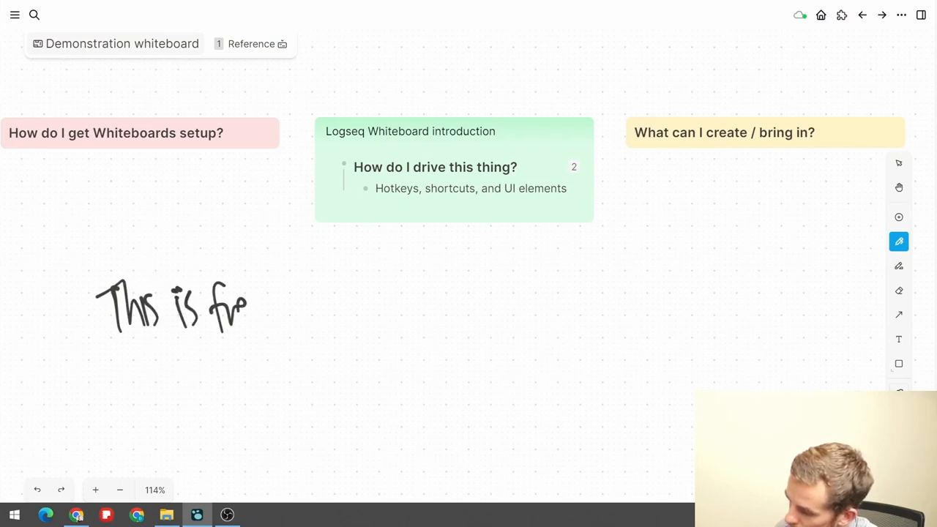
left_click_drag(248, 308, 307, 311)
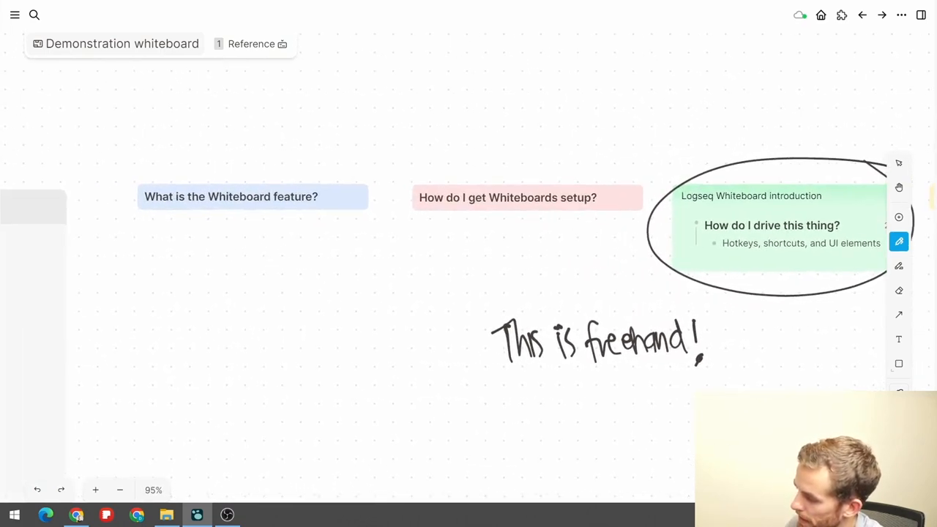
Draw an arrow toward the blue feature section labelled 'what about this!'
left_click_drag(304, 369, 274, 227)
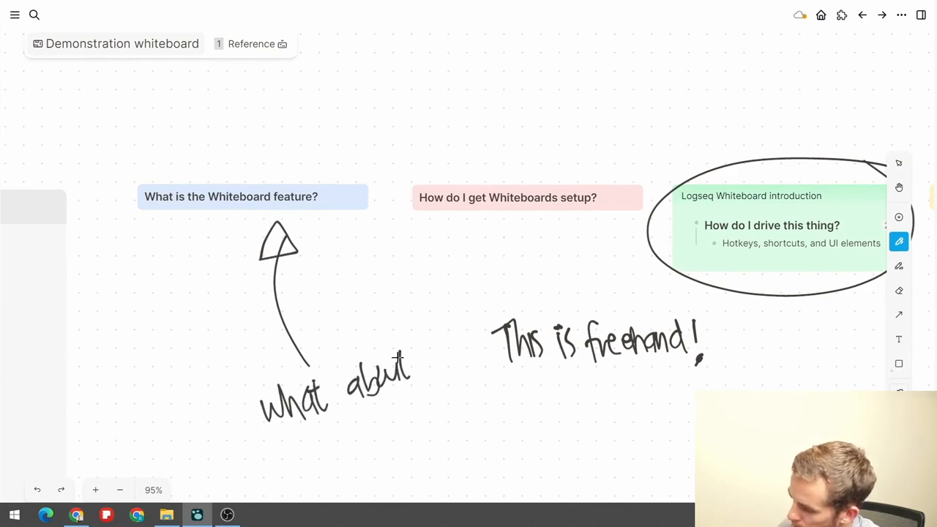
left_click_drag(340, 410, 381, 436)
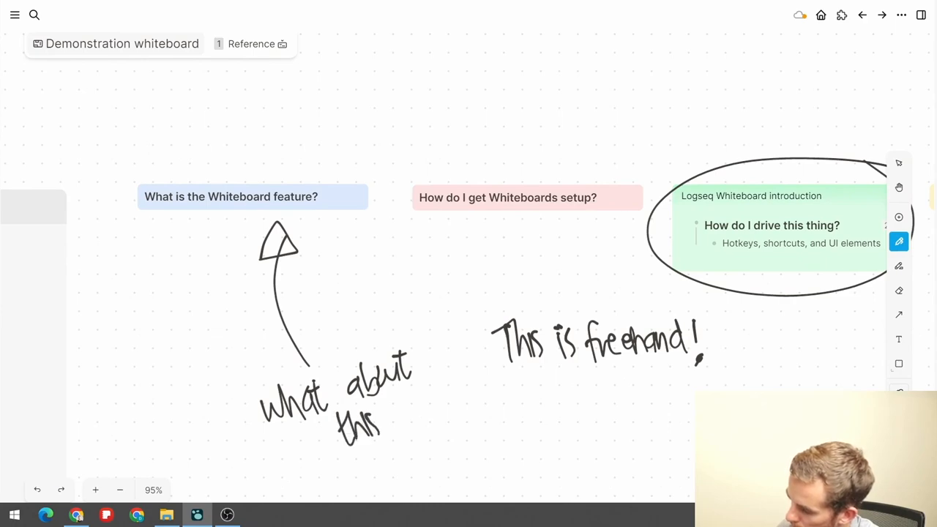
left_click_drag(377, 410, 385, 440)
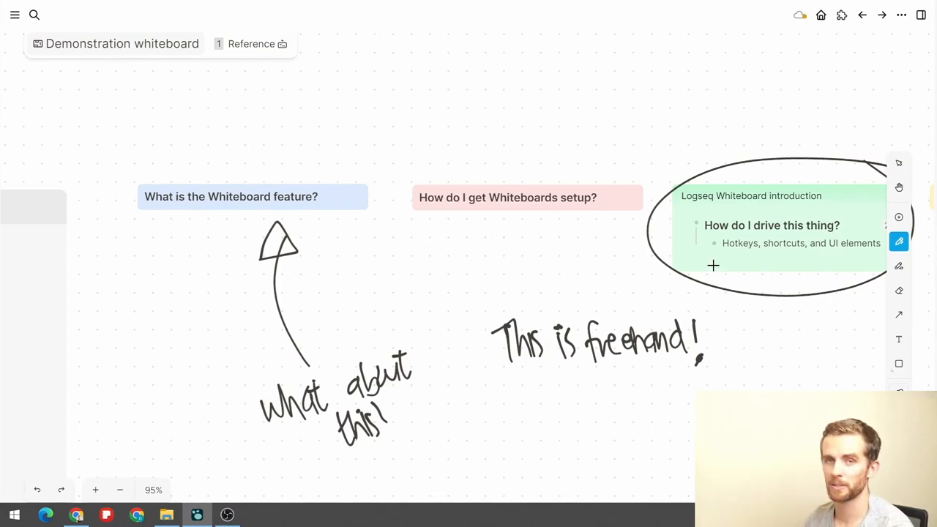
mouse_move(899, 266)
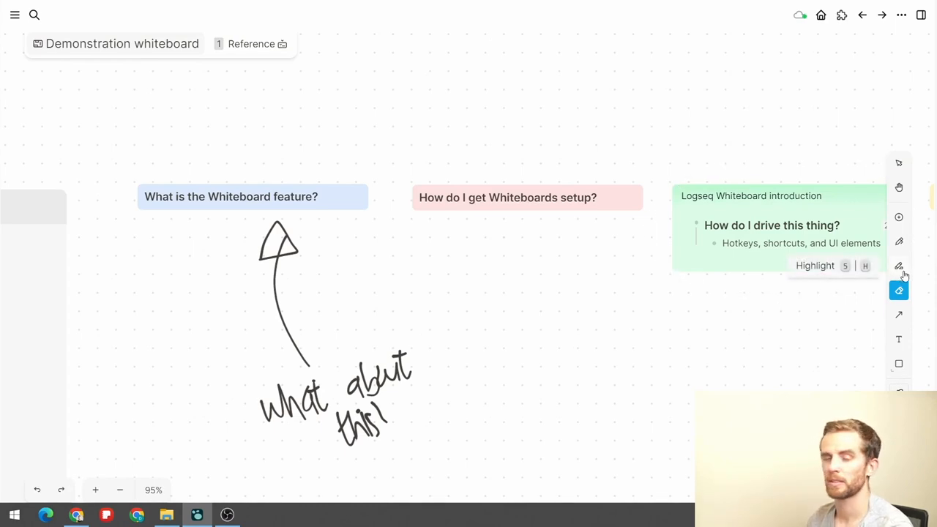
Try the blue highlighter, then erase all freehand ink and highlight strokes
left_click(898, 266)
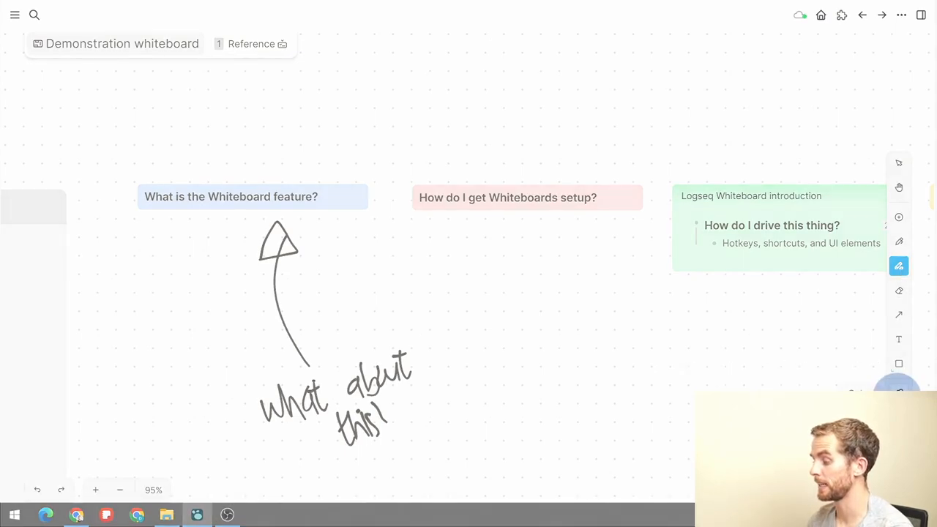
left_click(898, 265)
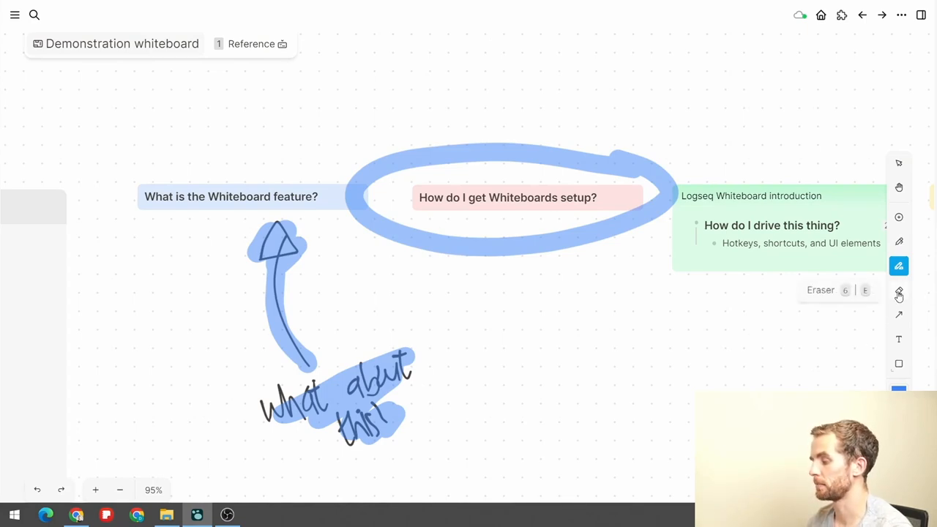
left_click(898, 291)
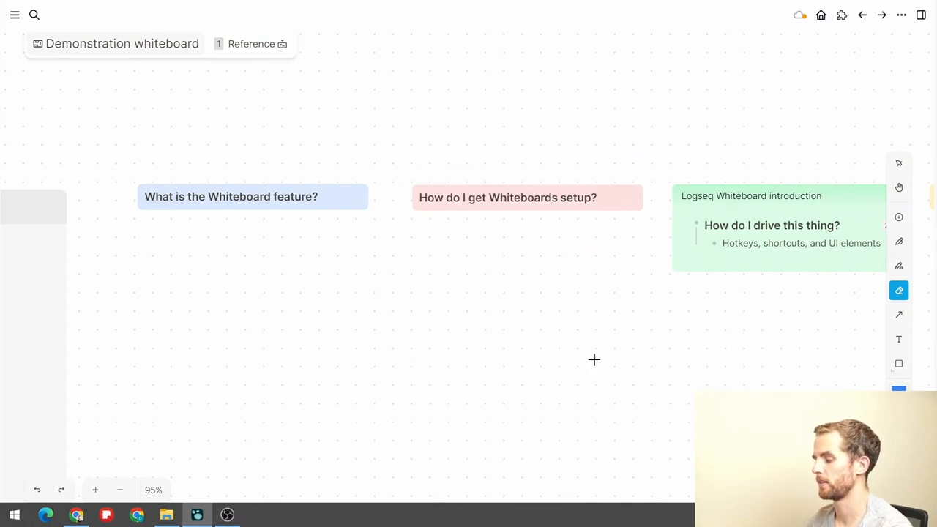
mouse_move(806, 364)
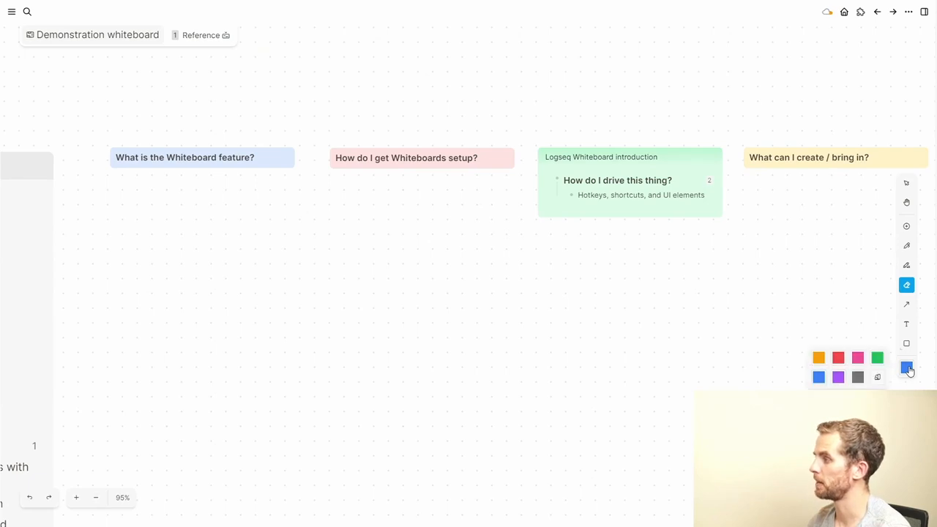
mouse_move(906, 304)
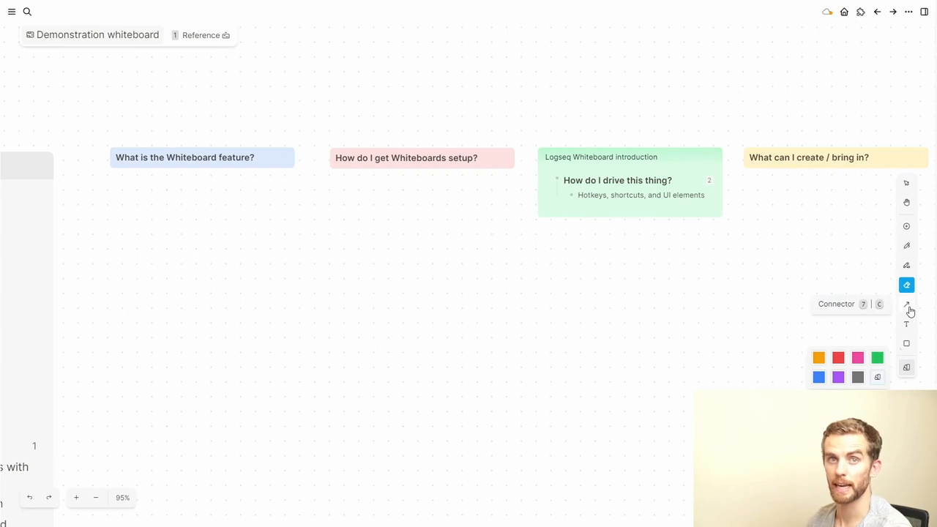
Connect the pink setup section to the introduction with an arrow, and make a second line arrowless
left_click(906, 304)
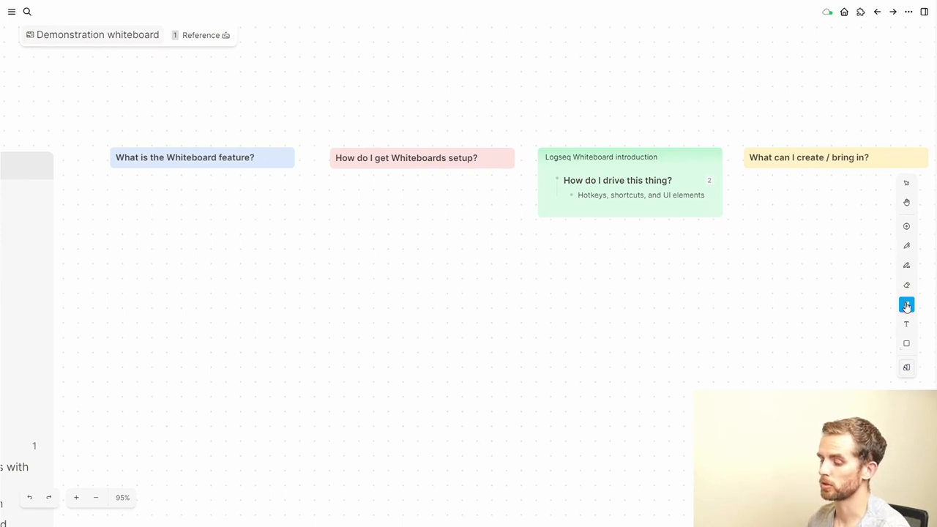
left_click(422, 158)
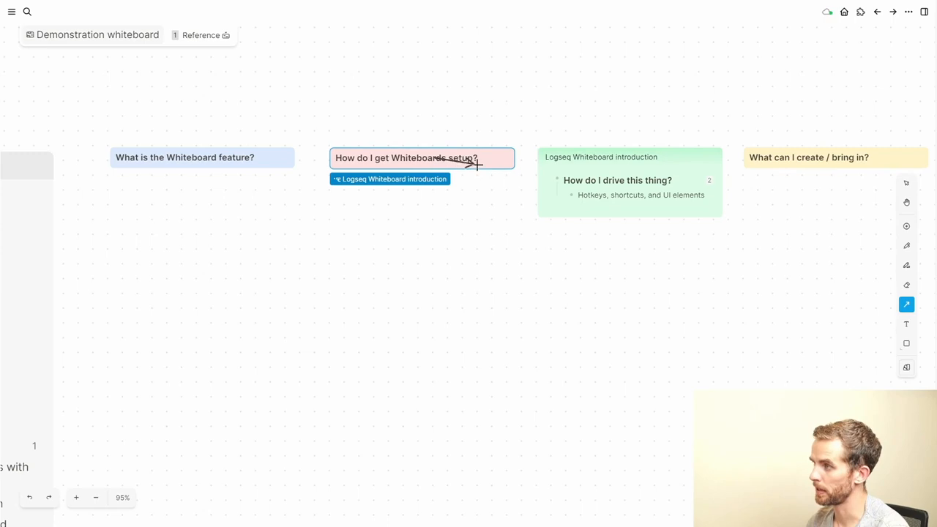
left_click_drag(476, 161, 545, 158)
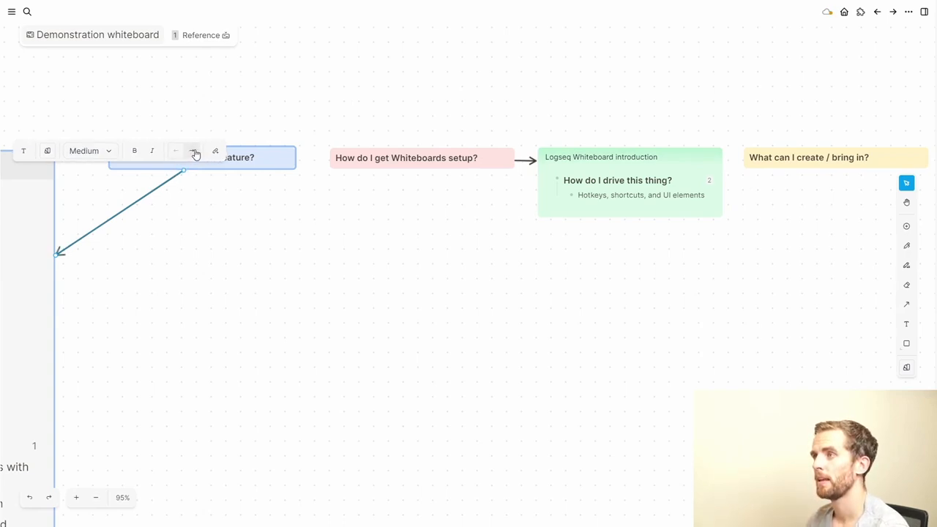
left_click(194, 151)
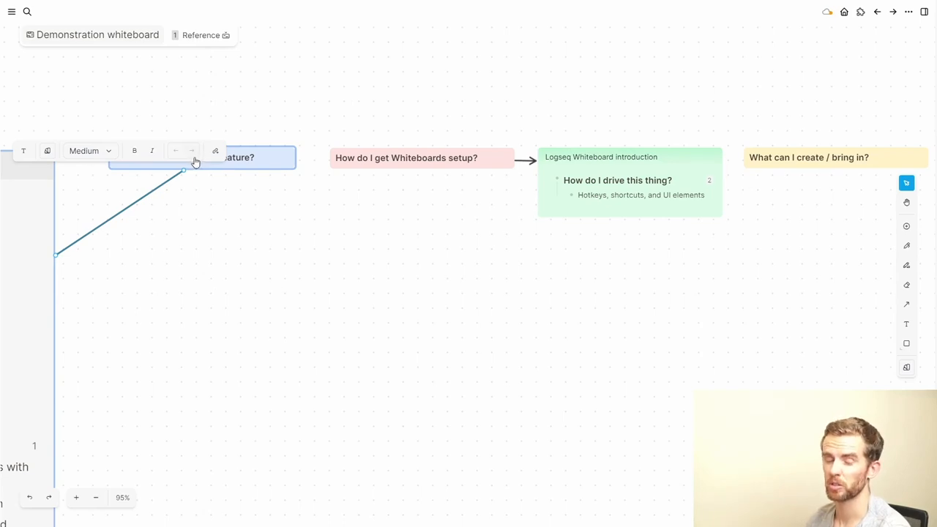
mouse_move(884, 331)
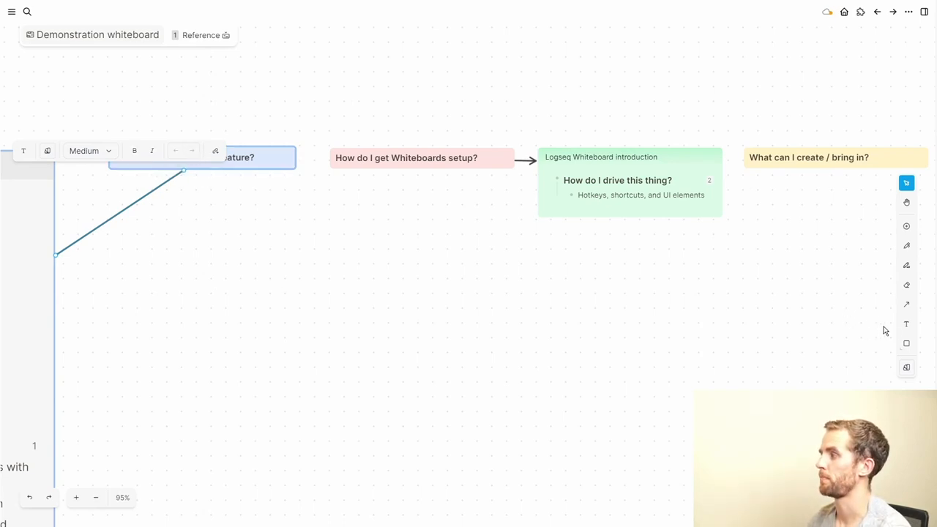
mouse_move(890, 332)
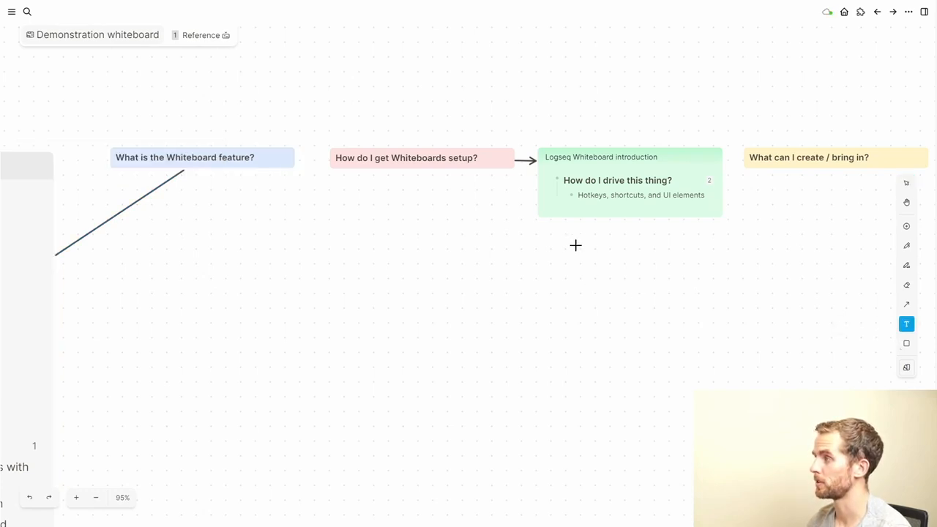
Type 'Simple text' and style it Large, bold, italic and red
type("Simple text")
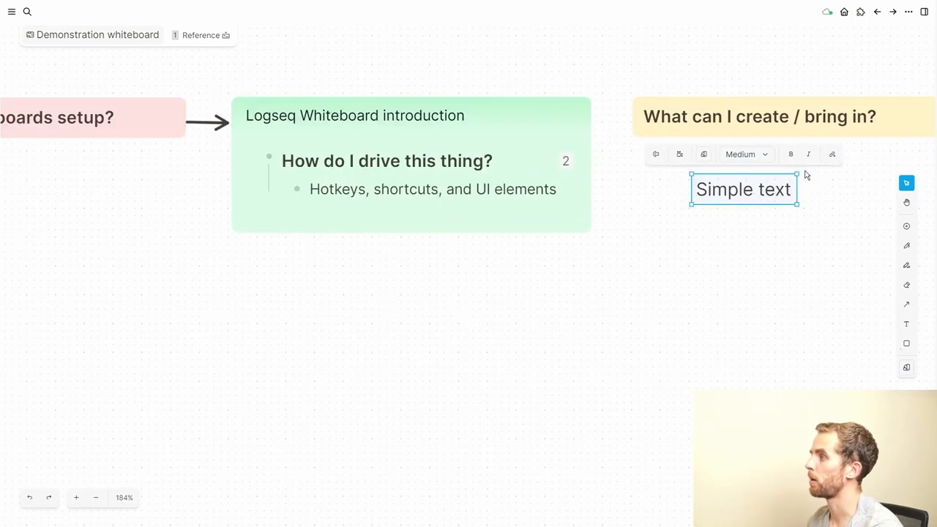
left_click(743, 154)
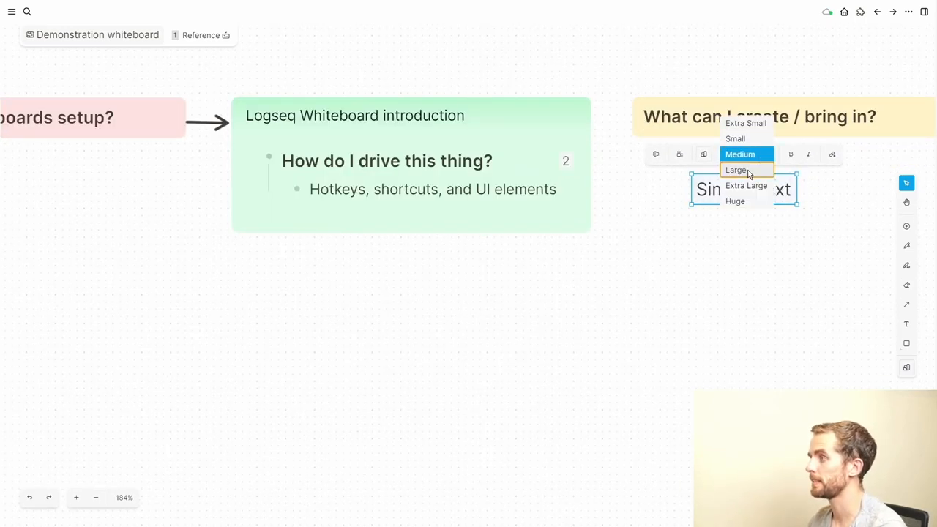
left_click(737, 170)
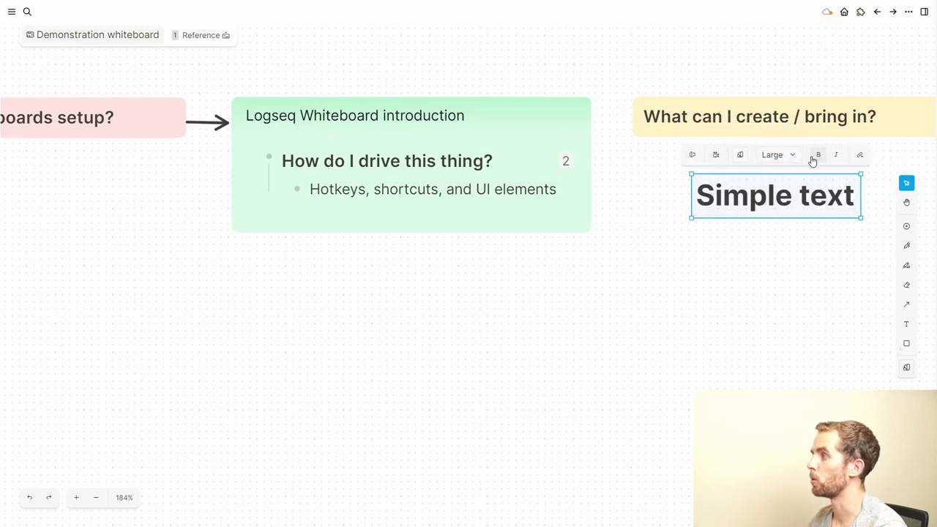
left_click(835, 154)
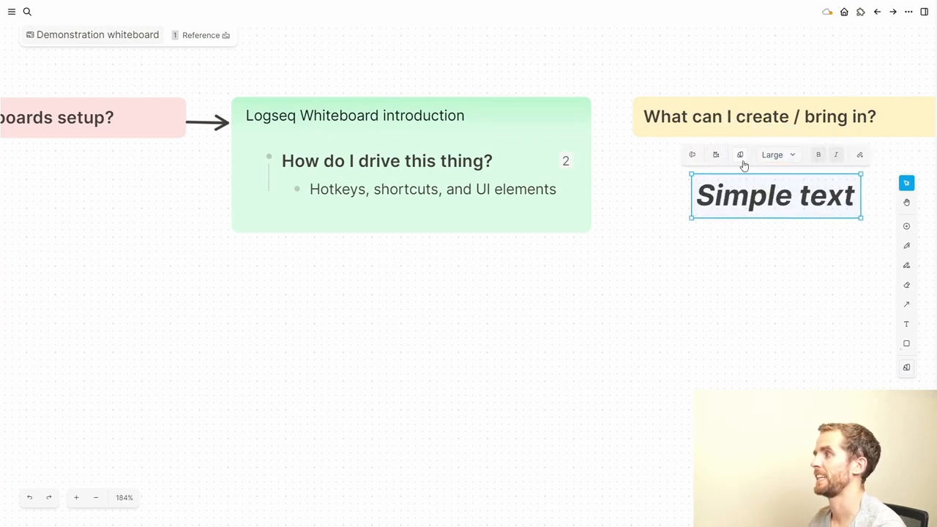
left_click(740, 155)
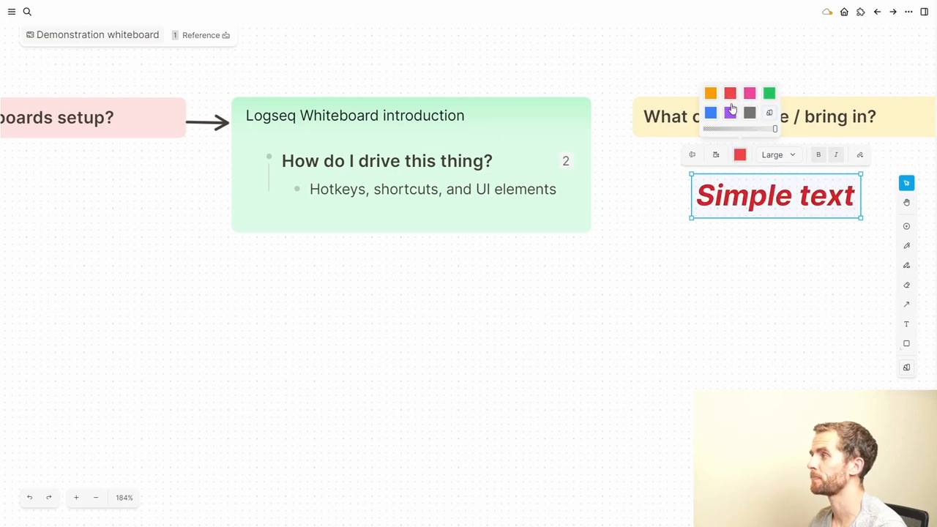
left_click(781, 245)
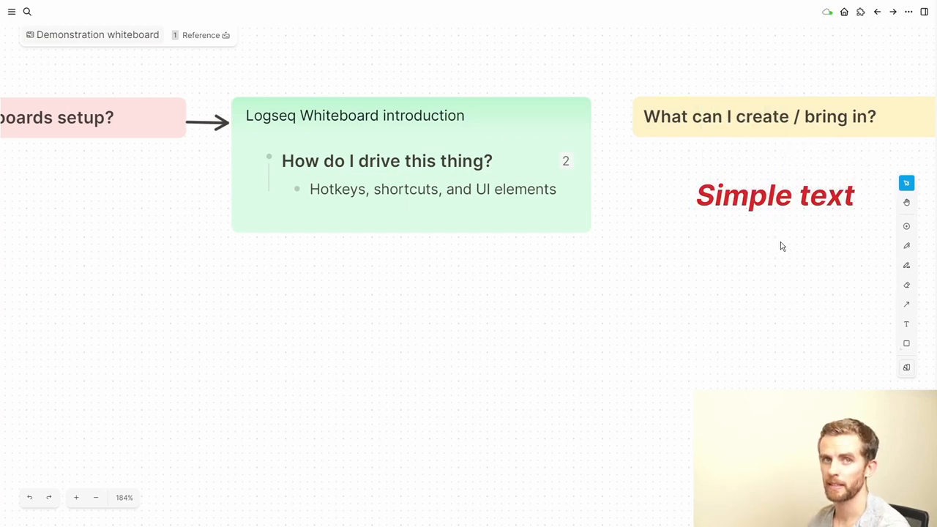
mouse_move(906, 343)
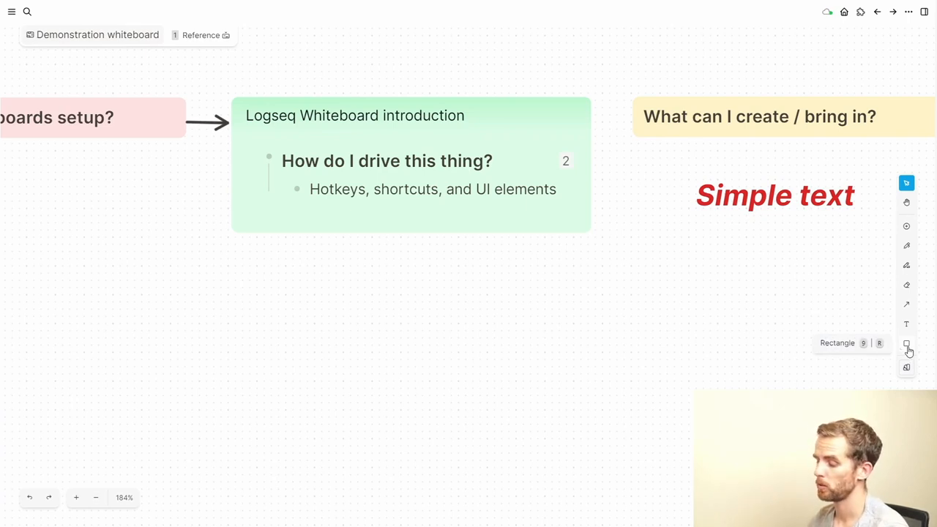
Send a large rectangle behind the introduction card and type 'Enter some text' below Simple text
left_click(906, 343)
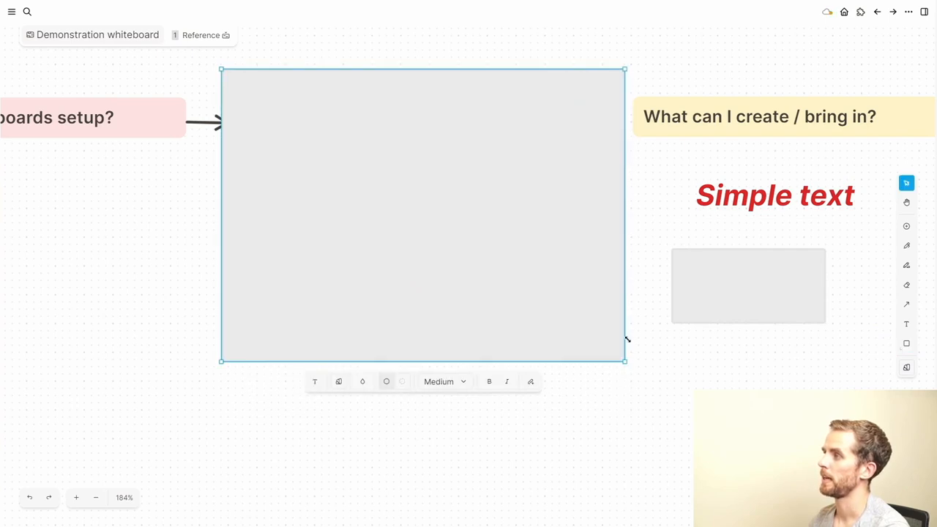
mouse_move(581, 270)
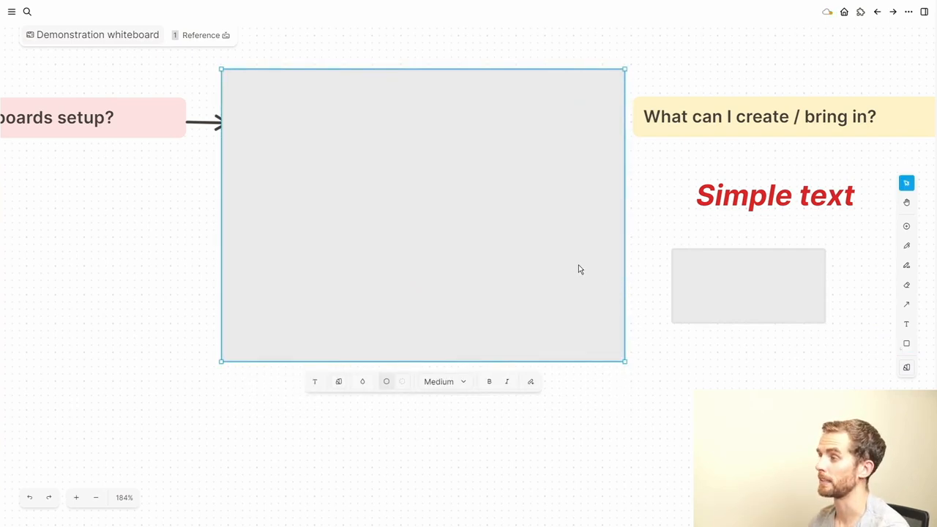
right_click(579, 268)
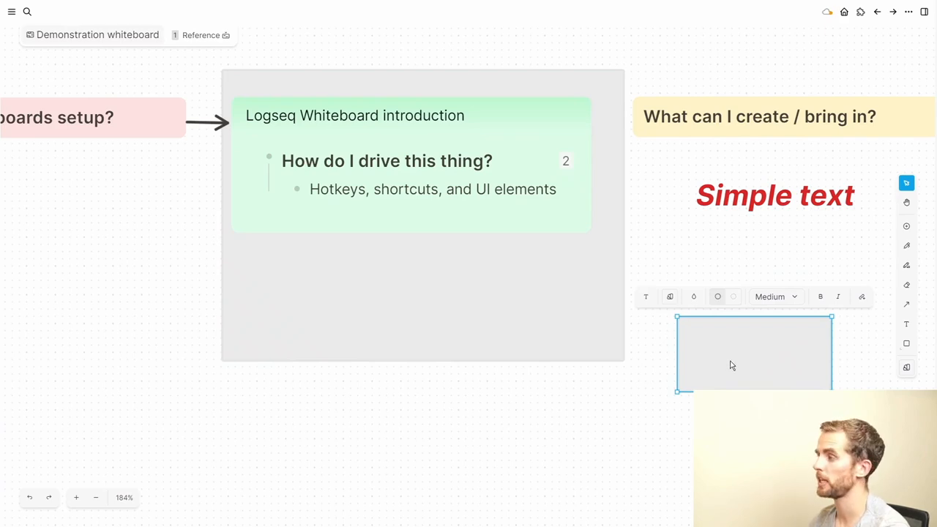
left_click(753, 353)
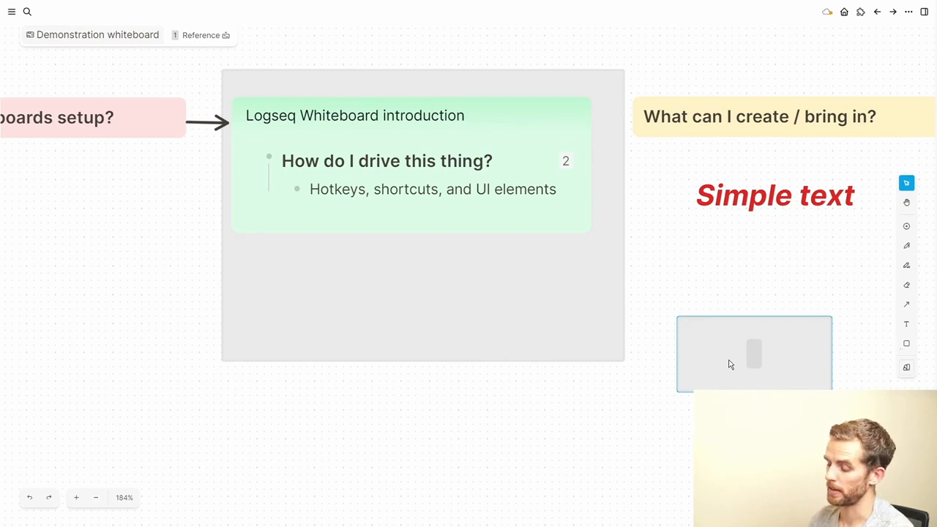
type("Enter om")
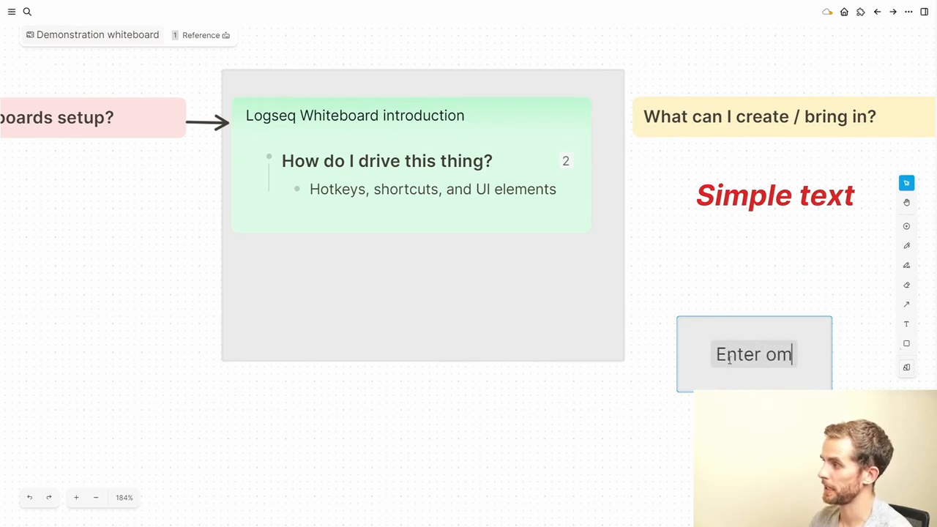
type("some text")
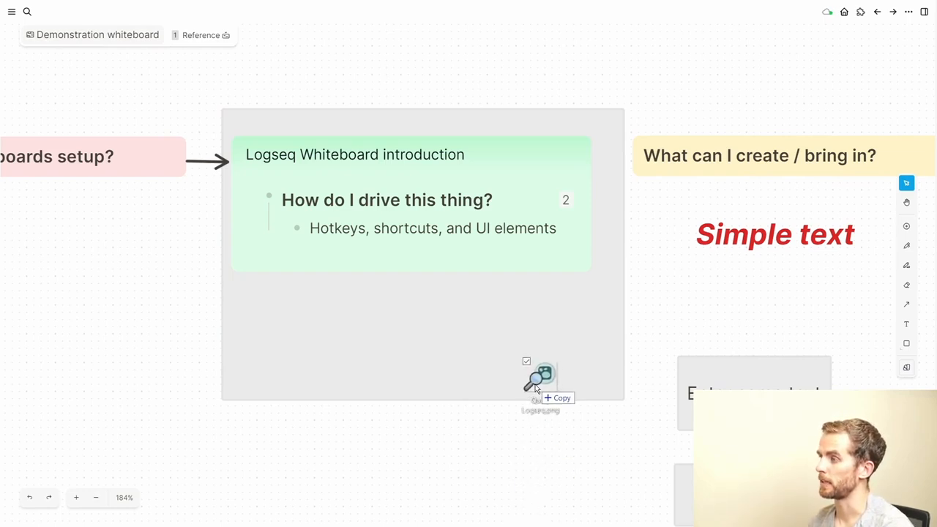
Drop Logseq.png onto the canvas and move it above the coloured section headings
left_click_drag(541, 380, 673, 81)
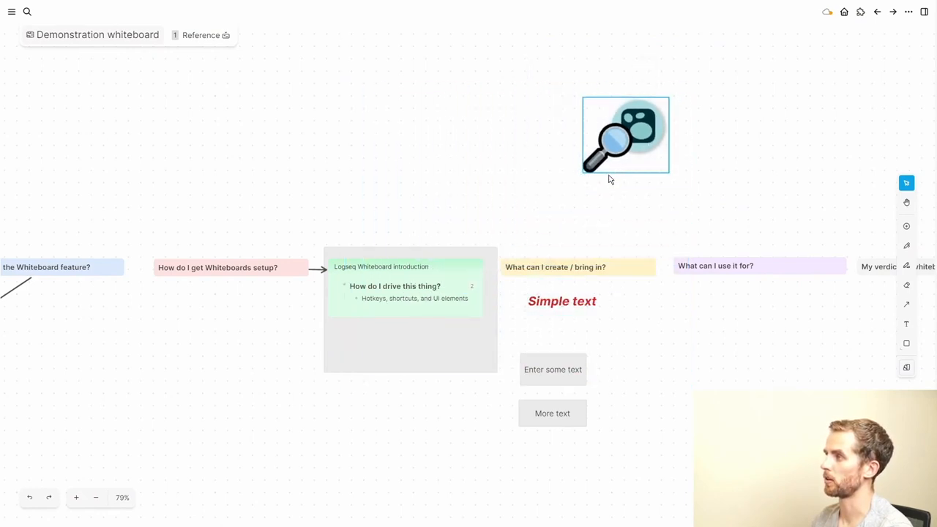
left_click_drag(625, 134, 582, 188)
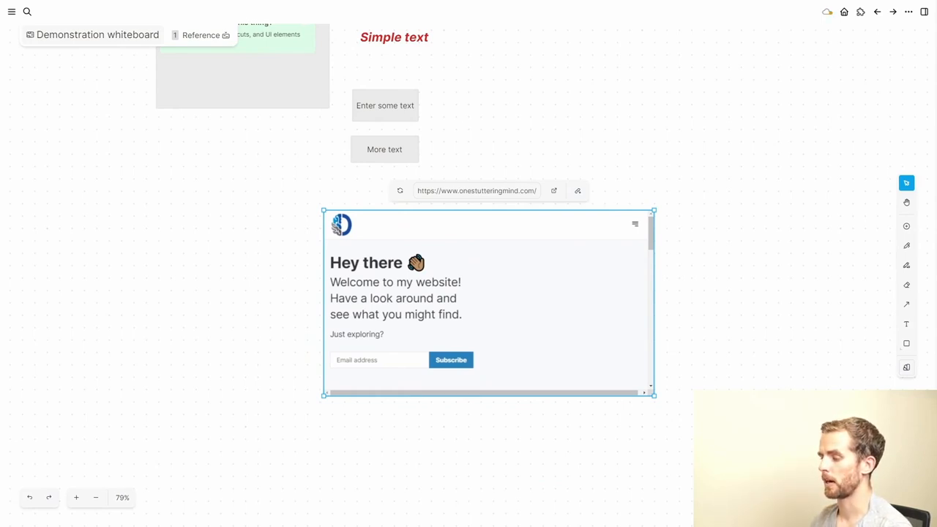
Deselect the embedded onestutteringmind website and scroll down the whiteboard
left_click(377, 443)
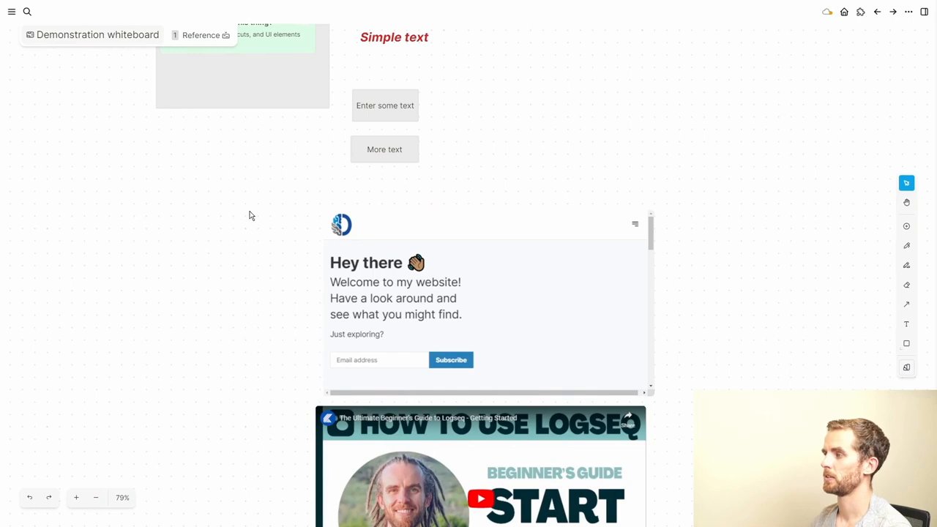
scroll("down", 3)
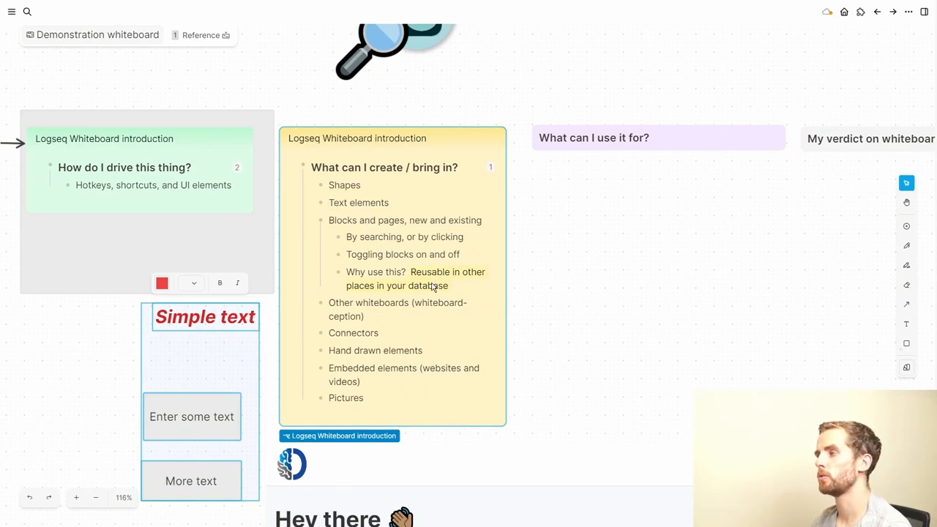
mouse_move(430, 287)
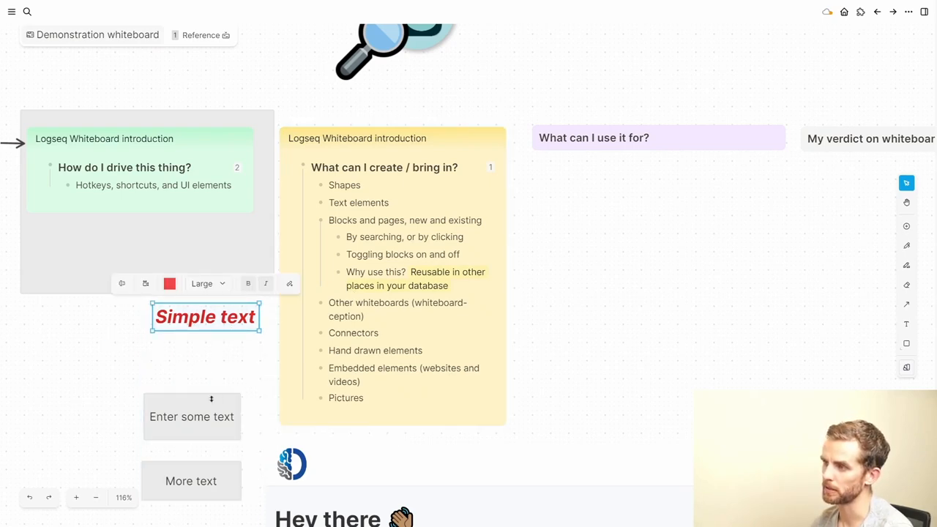
Deselect the Simple text shape and bring up the expanded yellow 'What can I create / bring in?' card
left_click(687, 354)
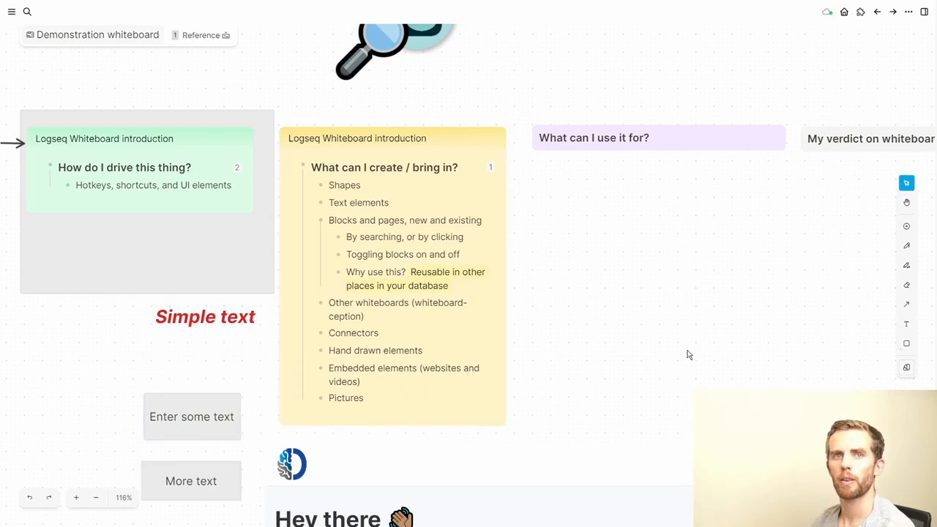
mouse_move(675, 336)
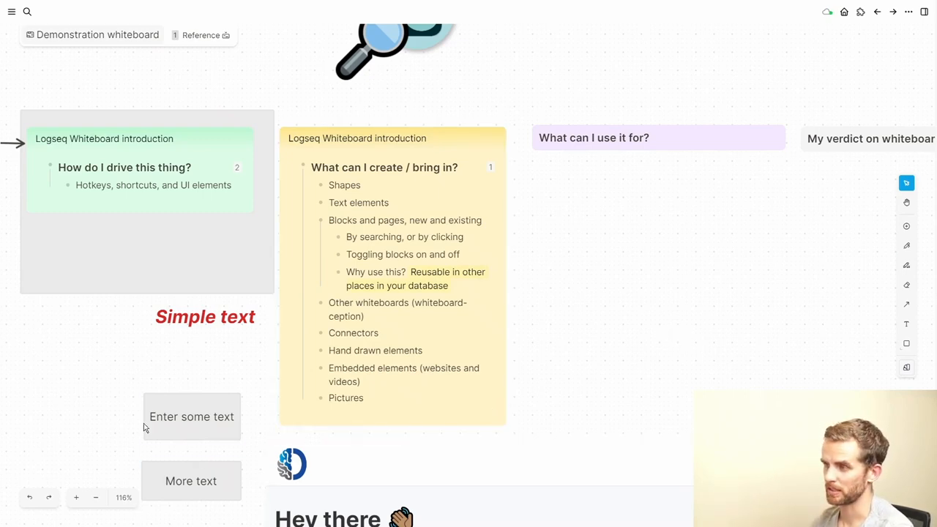
left_click(414, 343)
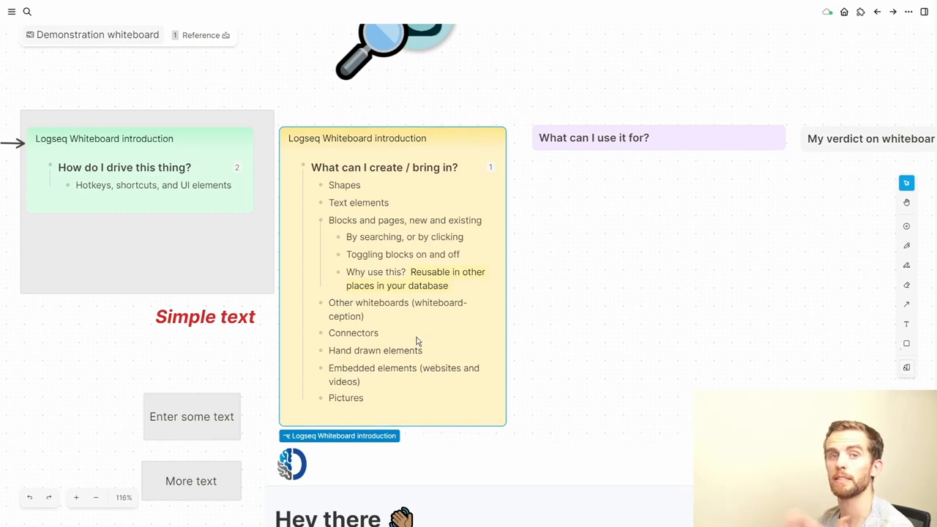
Add a new block portal reading 'This is more information that is now reusable elsewhere'
left_click(907, 225)
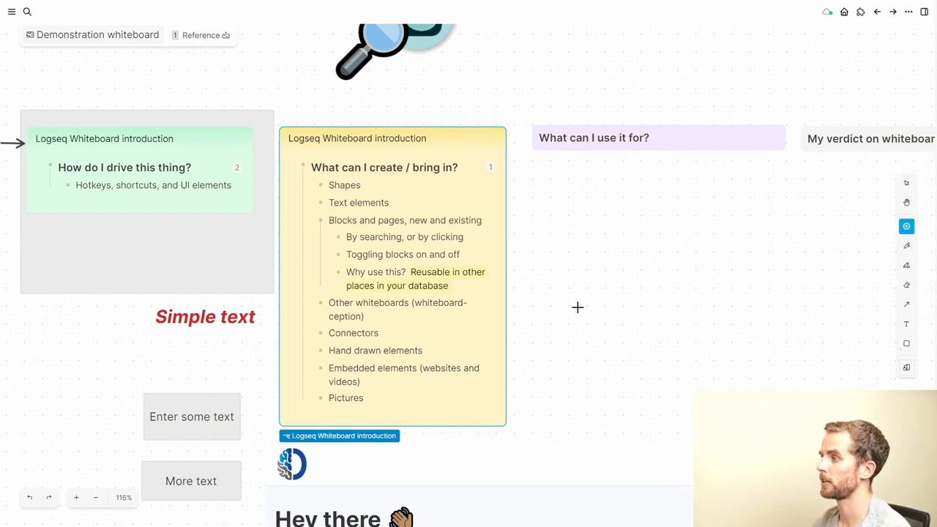
left_click(577, 308)
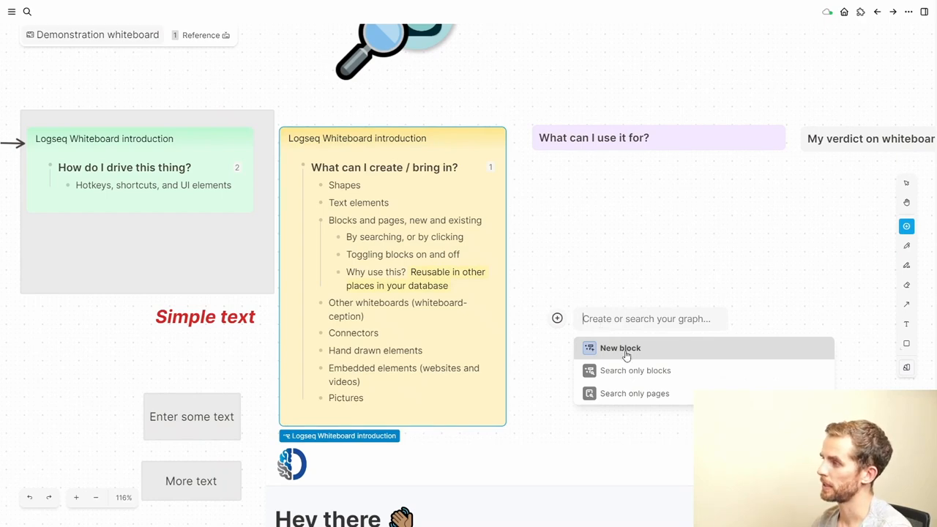
type("This is")
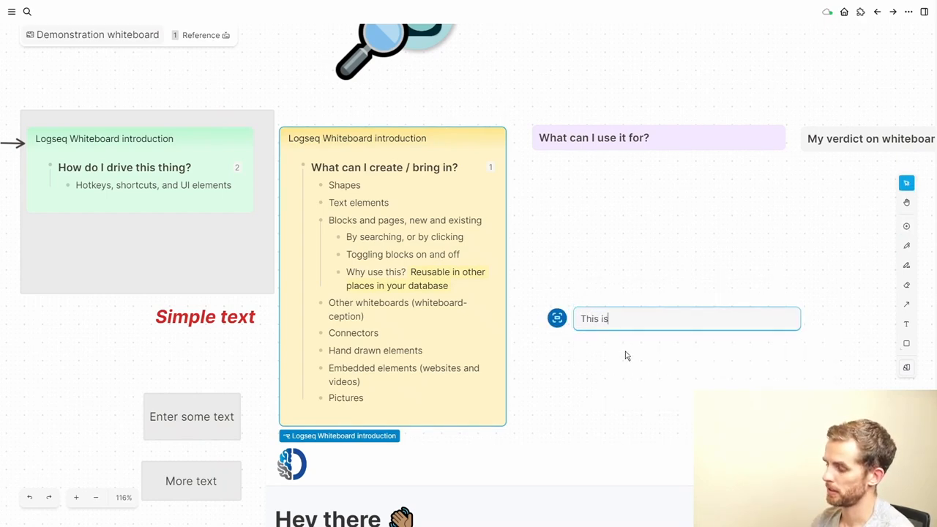
type("more")
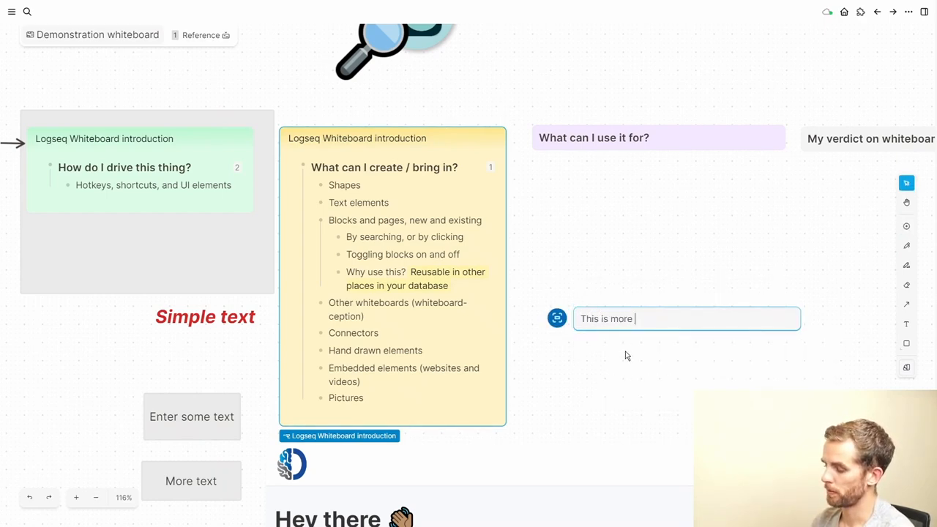
type("information t")
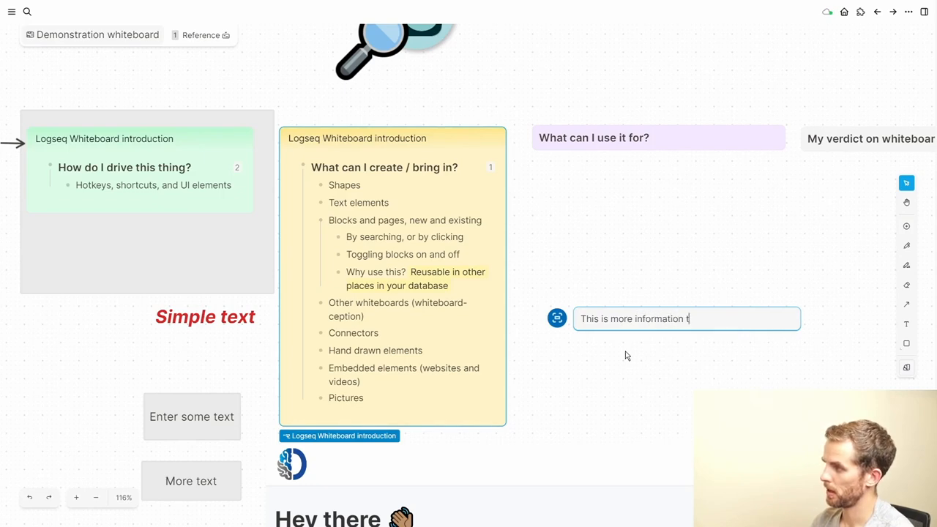
type("hat is now reu")
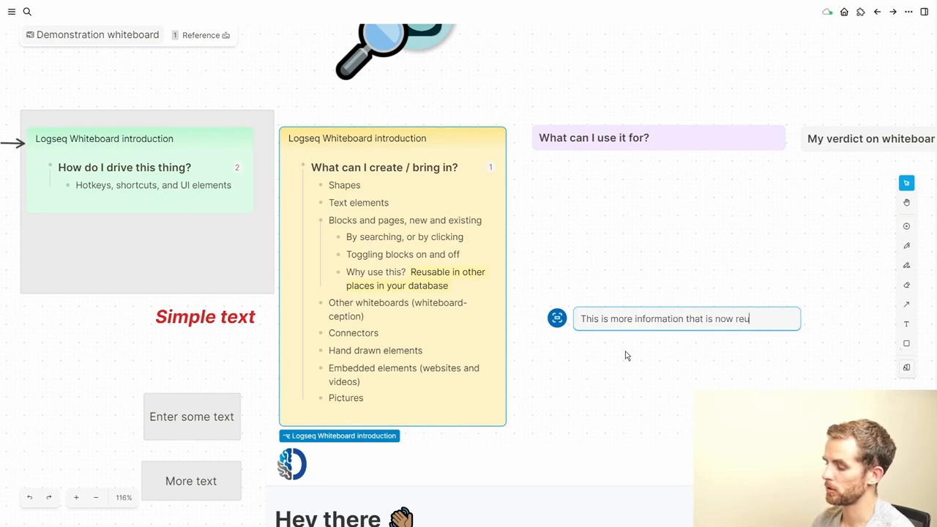
type("sable elsewhere")
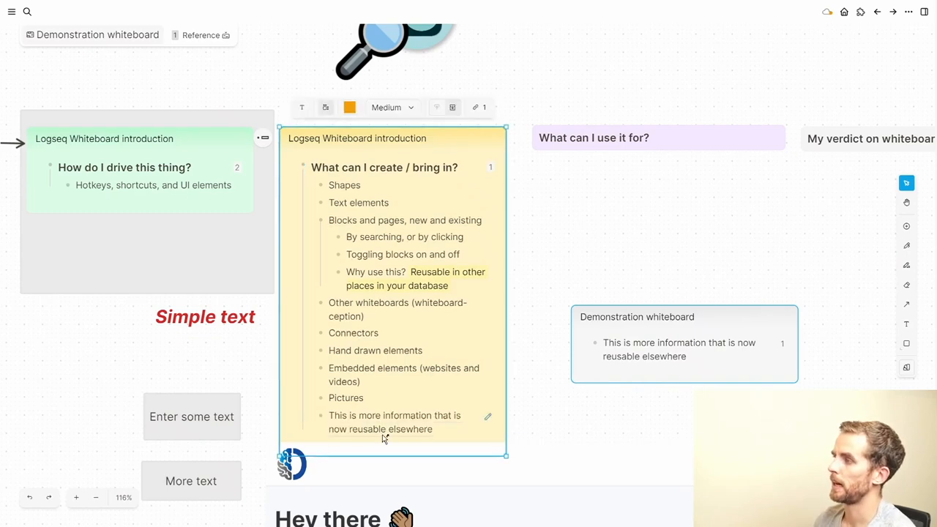
mouse_move(694, 354)
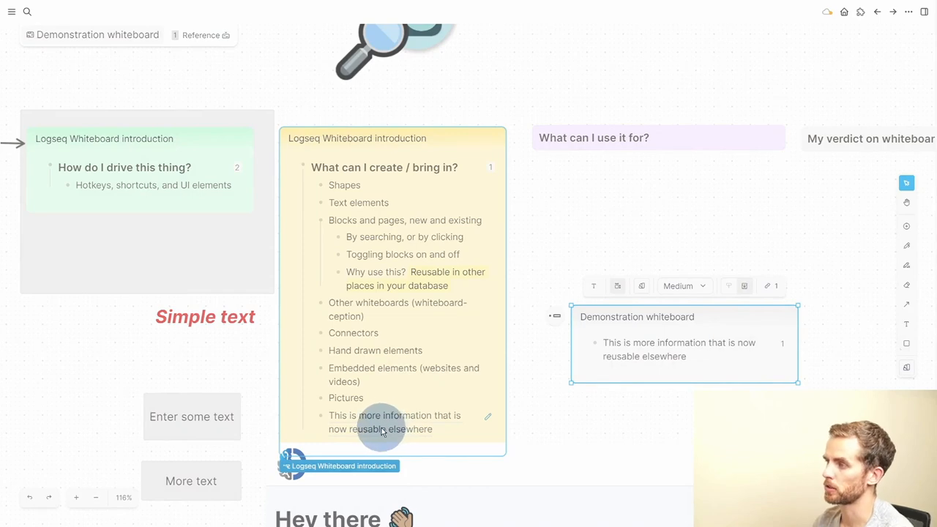
Select the new reusable block, deselect it, then select the Enter some text box
left_click(391, 424)
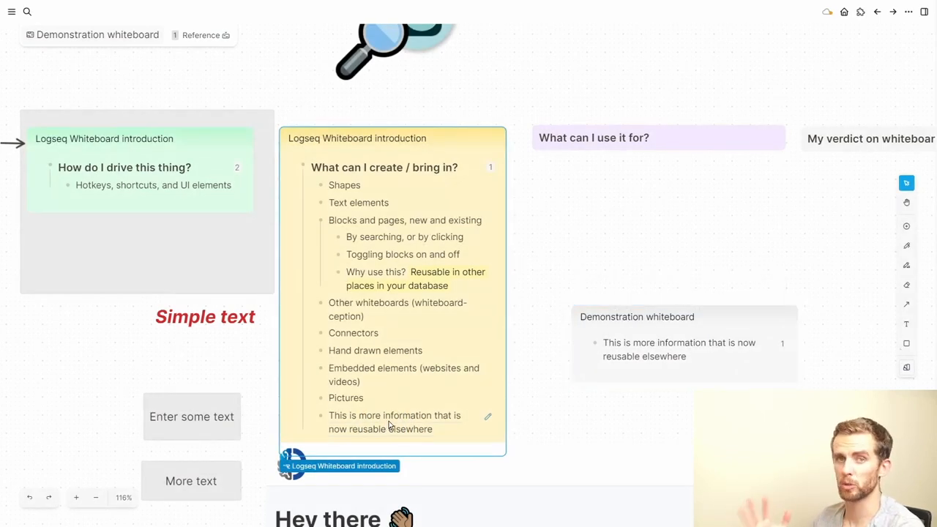
left_click(191, 417)
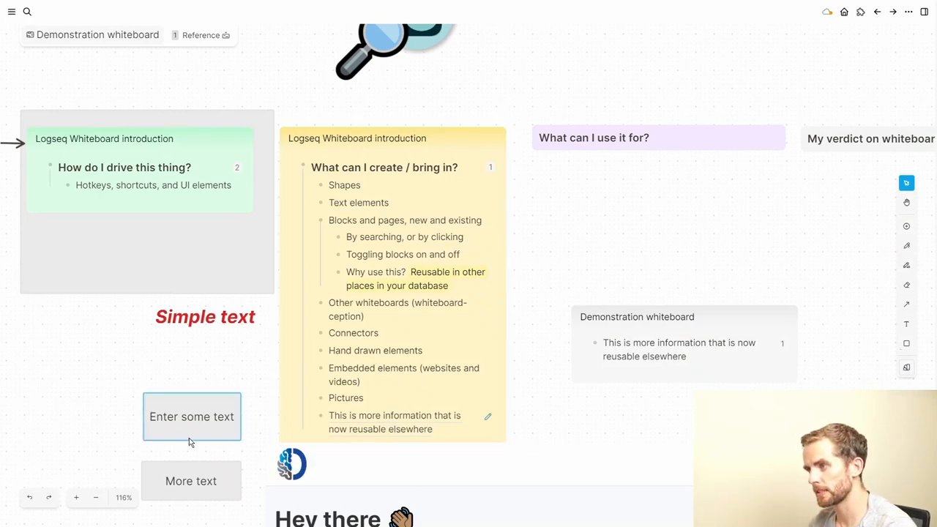
left_click(191, 481)
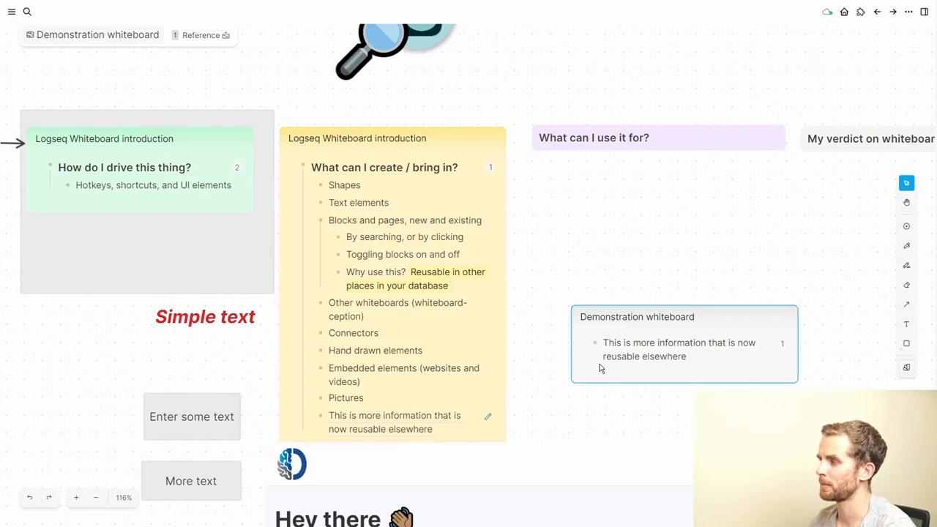
mouse_move(57, 459)
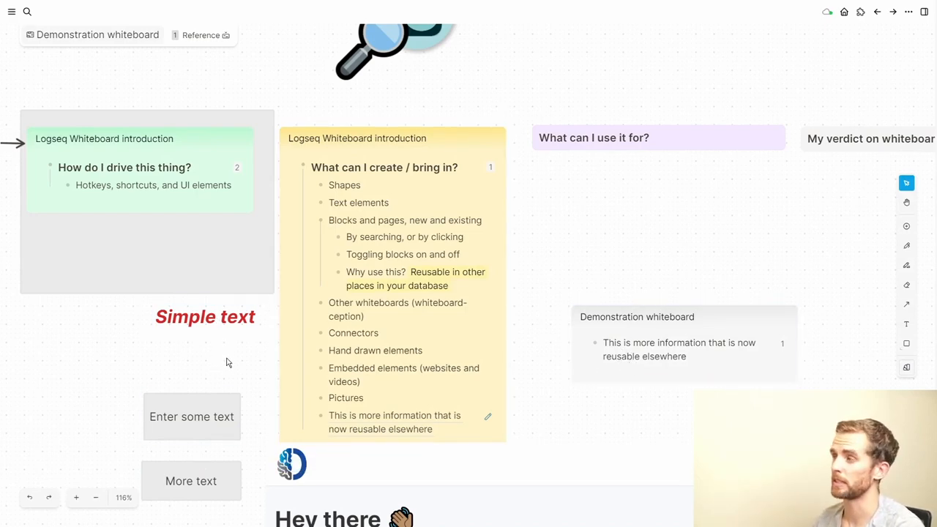
left_click(637, 317)
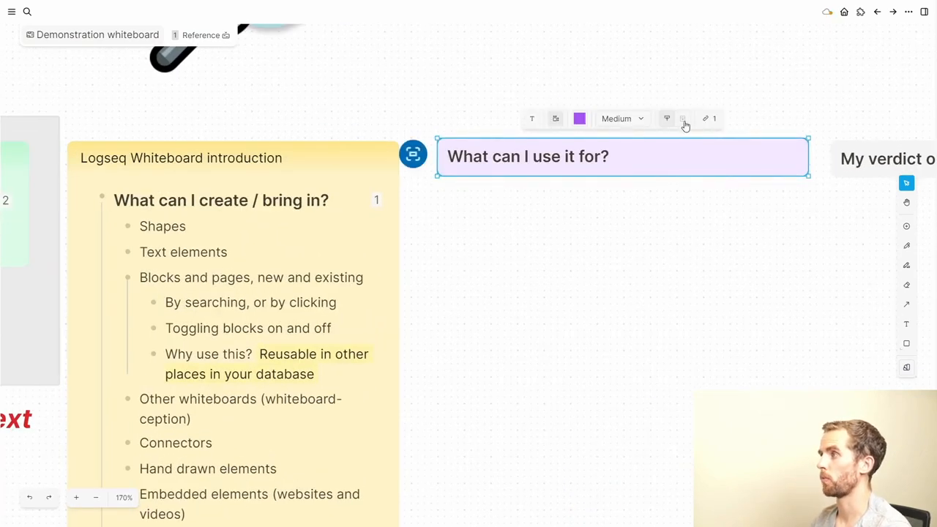
Expand the purple 'What can I use it for?' heading into its use-case bullet list
left_click(682, 117)
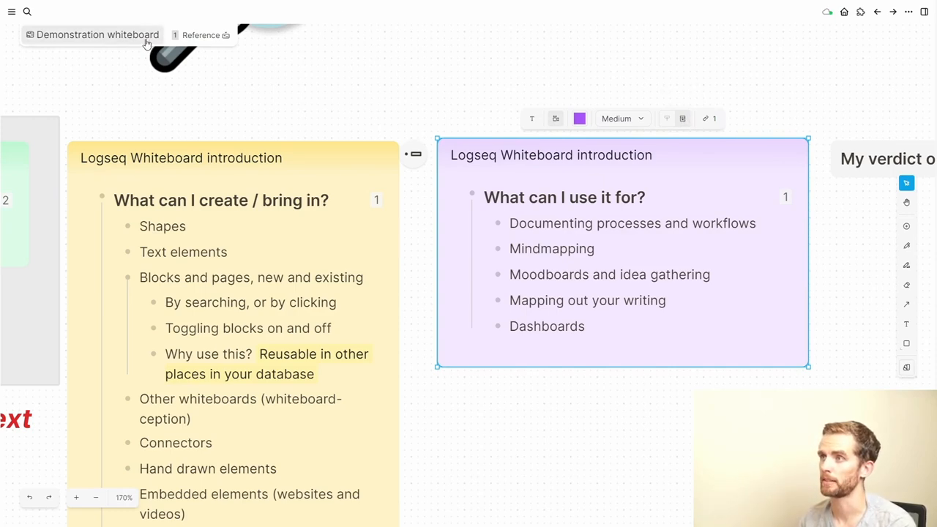
mouse_move(67, 61)
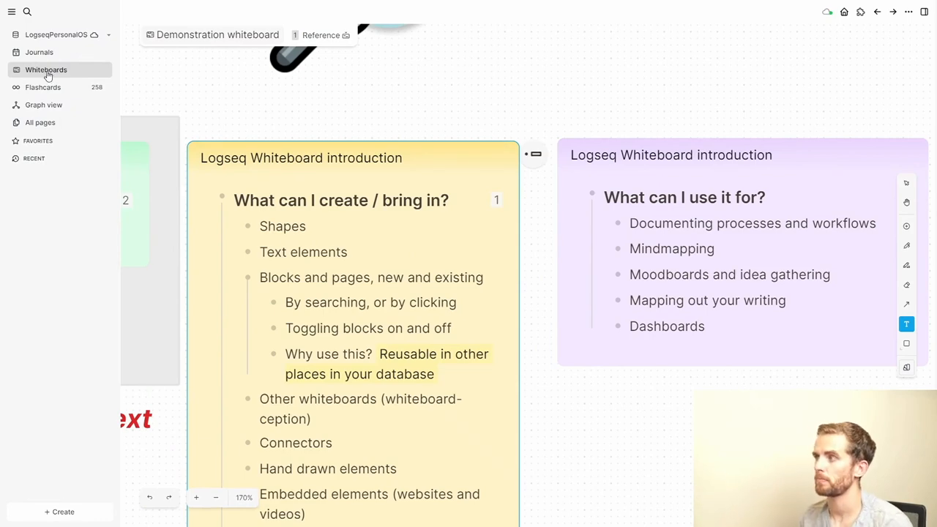
Open the All whiteboards list and scroll down toward the BJJ flowchart card
left_click(45, 69)
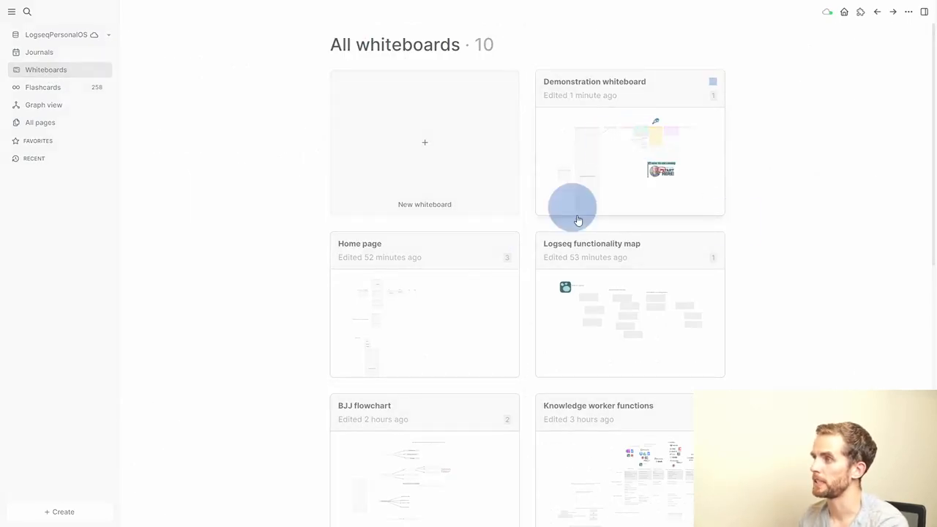
scroll("down", 3)
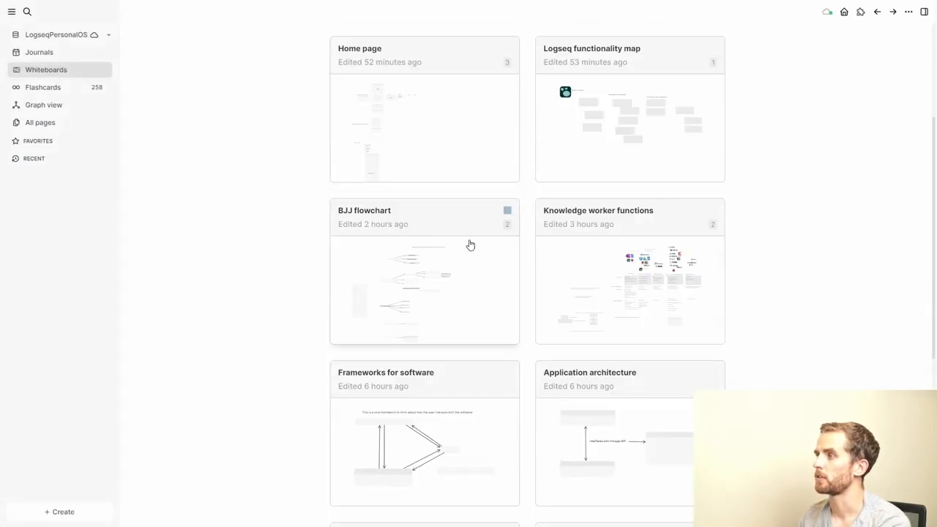
mouse_move(473, 259)
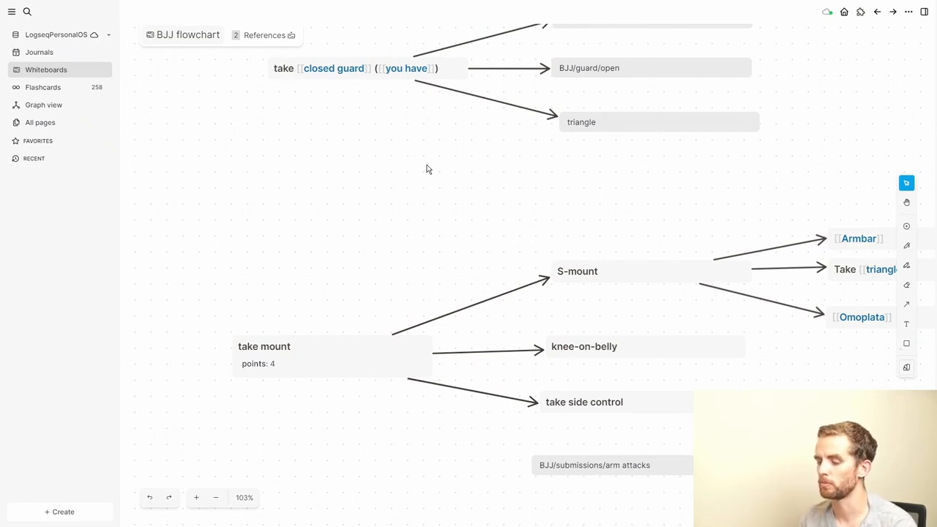
scroll("down", 3)
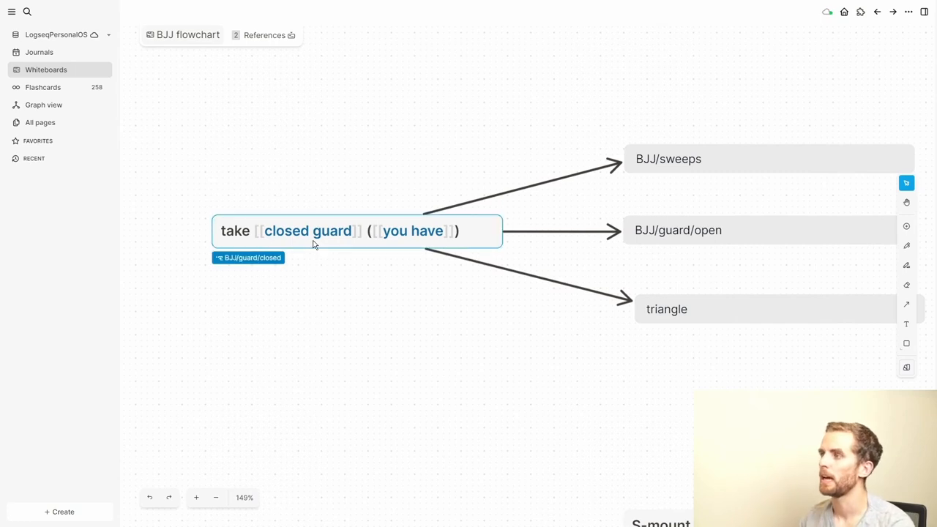
mouse_move(322, 247)
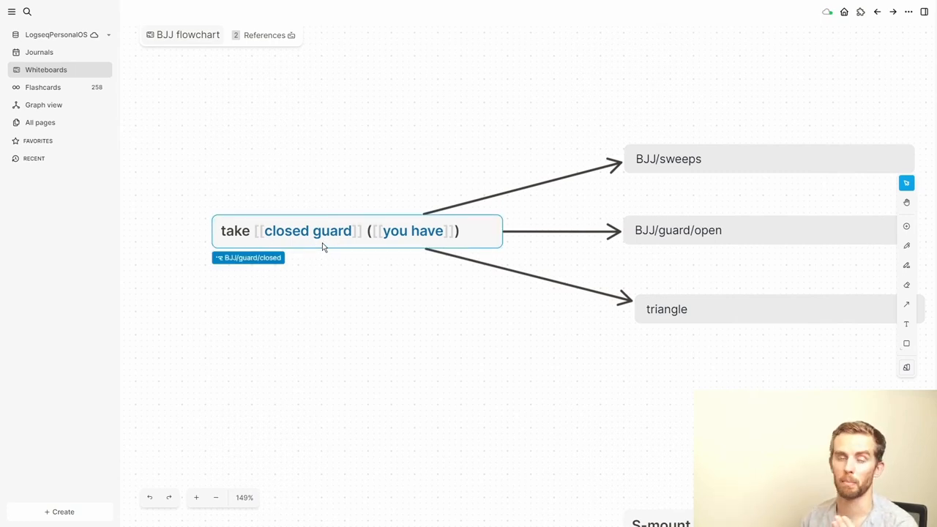
left_click(769, 159)
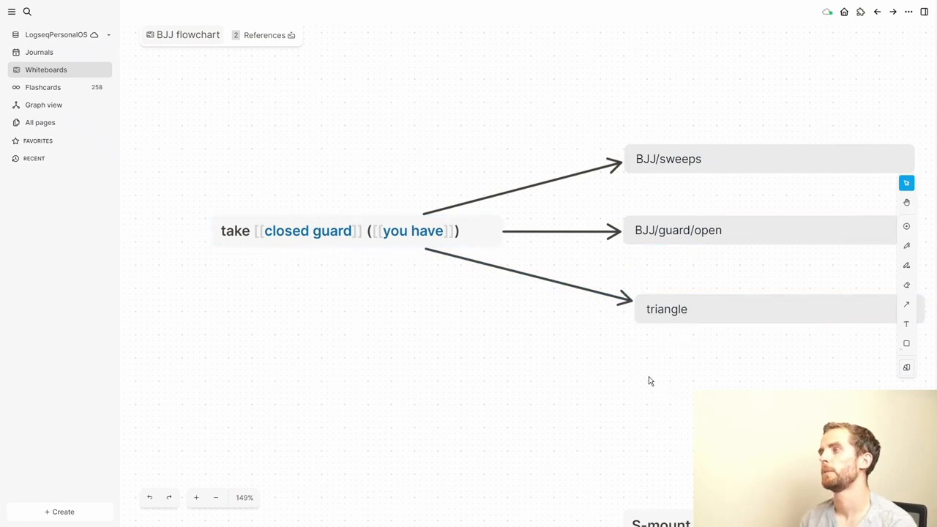
left_click(356, 230)
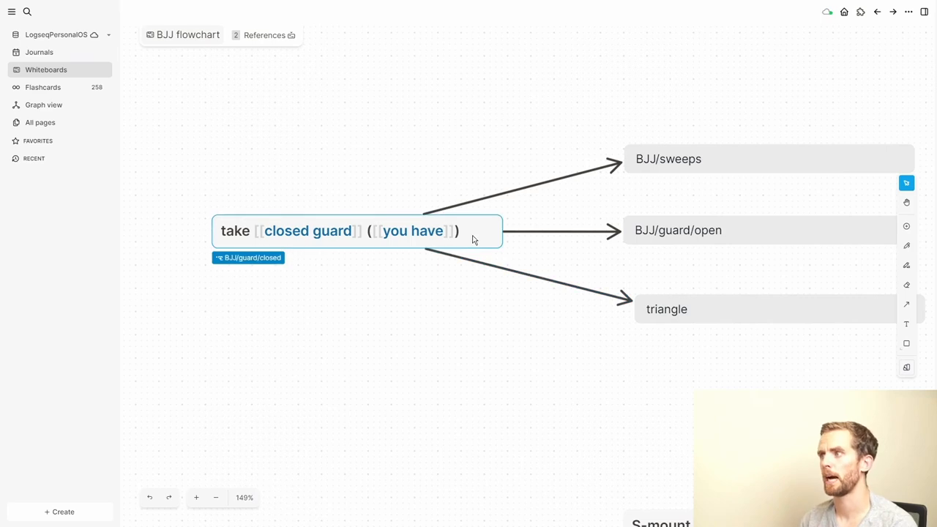
left_click(357, 231)
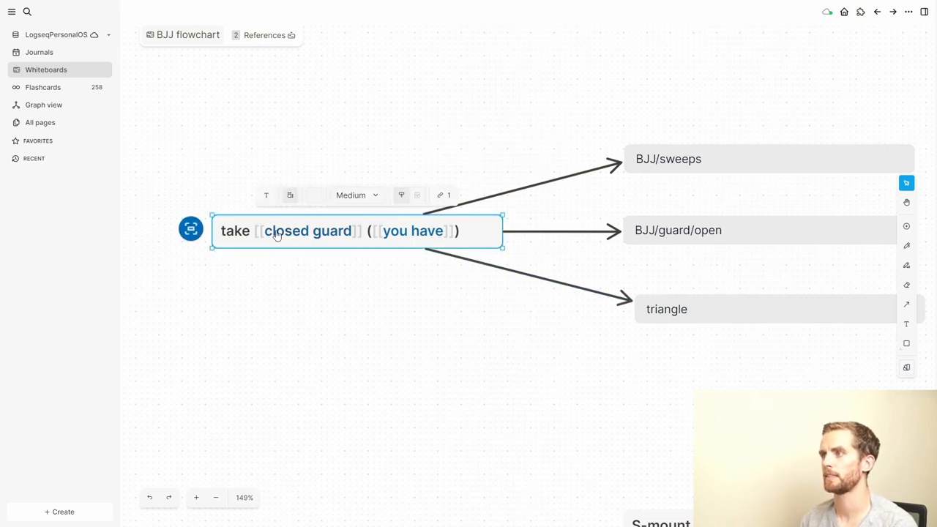
left_click(191, 228)
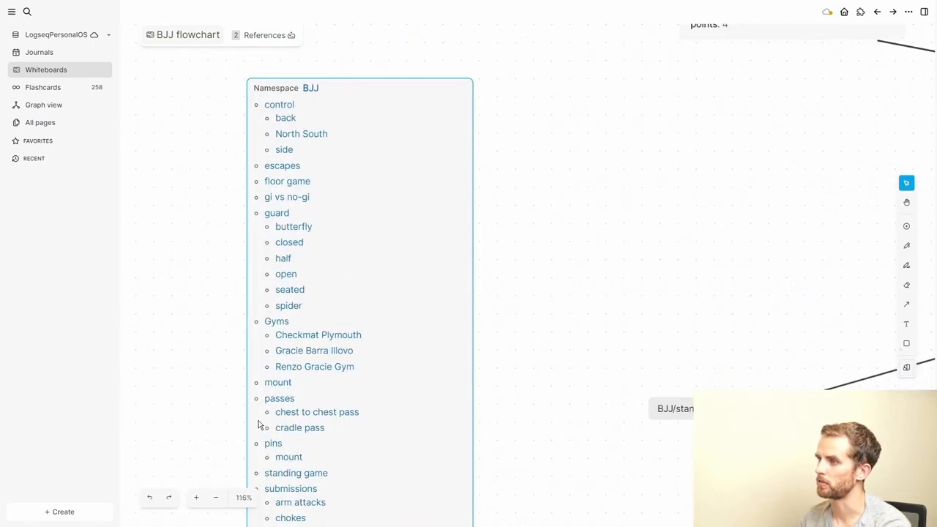
Drag the BJJ/gi vs no-gi page card down and to the right
scroll("down", 3)
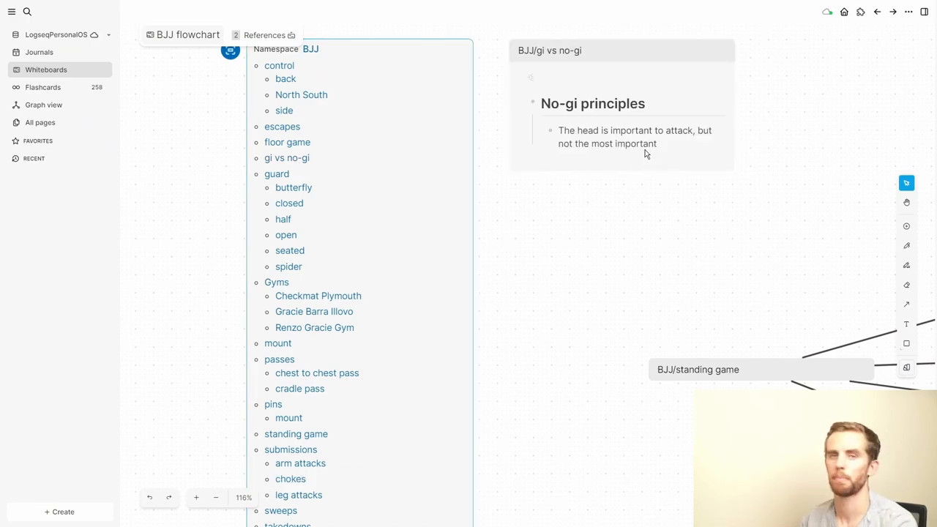
left_click(623, 103)
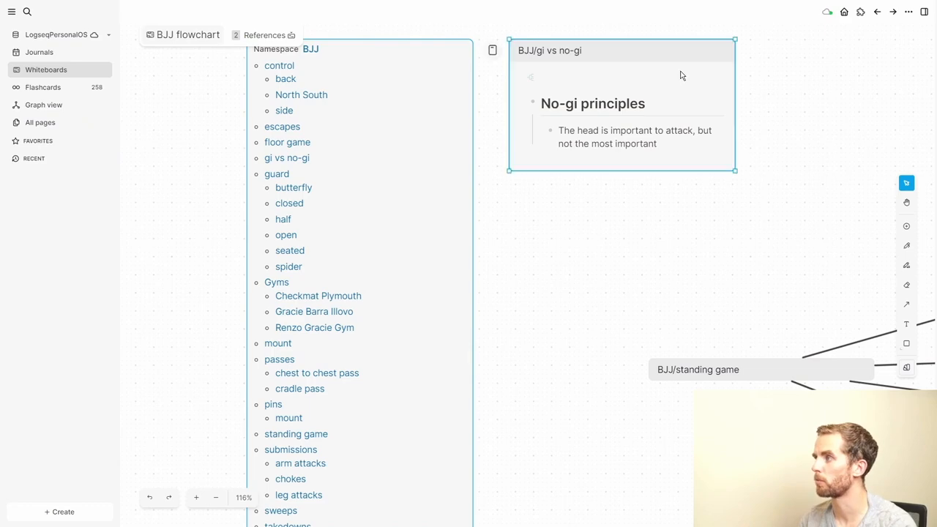
left_click_drag(621, 102, 670, 132)
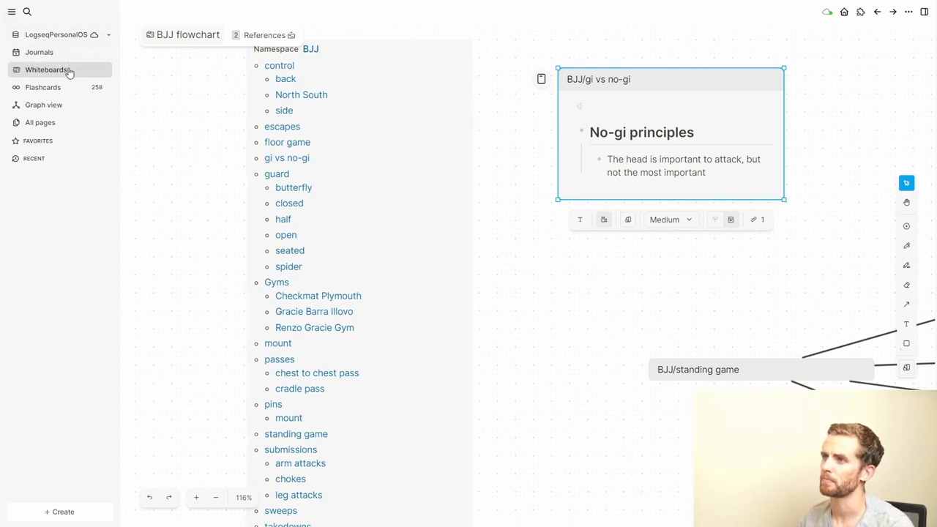
Open the All whiteboards list and scroll down to find the Home page card
left_click(46, 69)
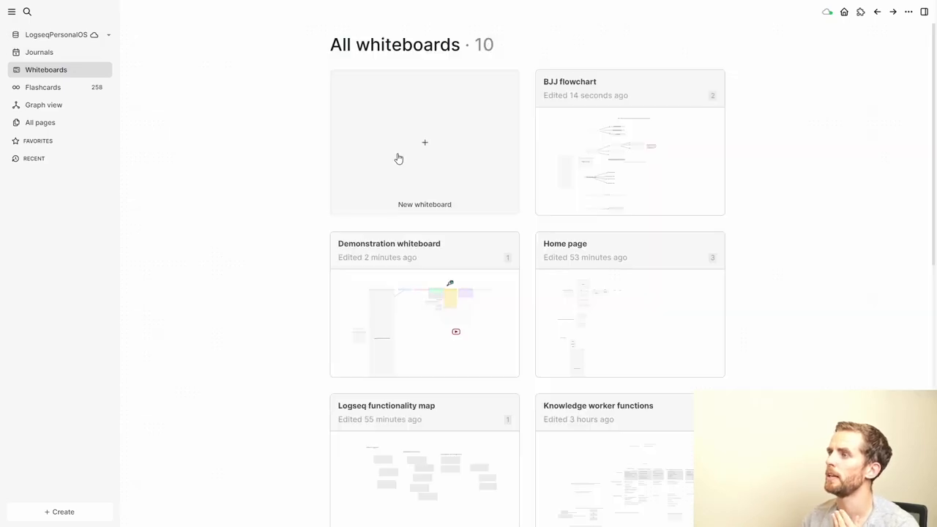
scroll("down", 3)
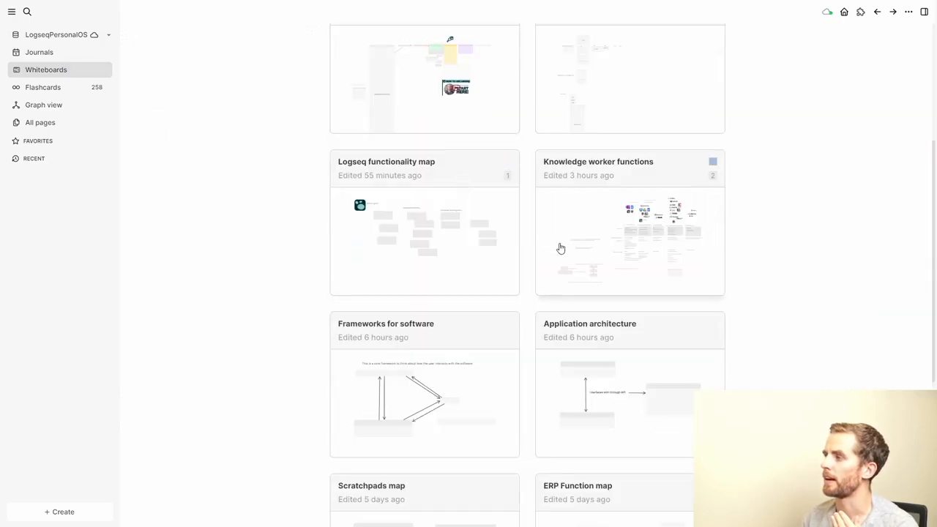
scroll("down", 3)
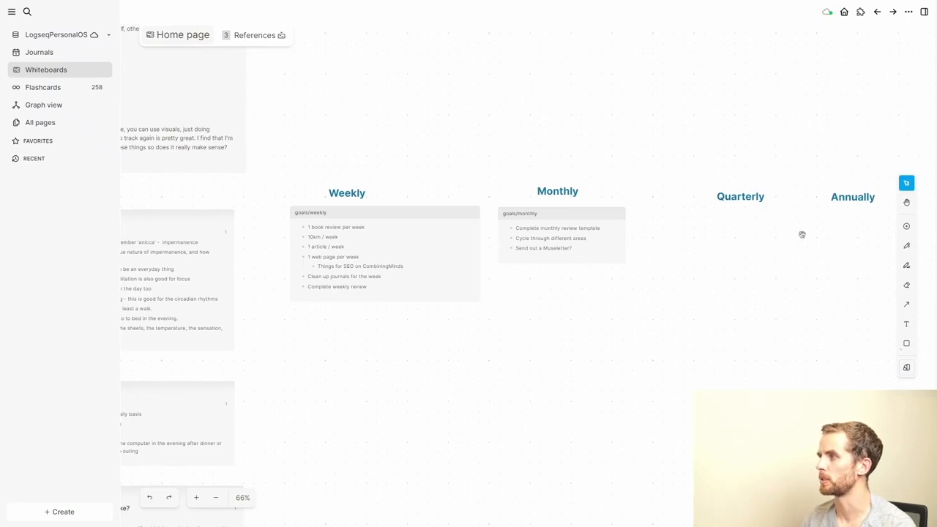
mouse_move(734, 231)
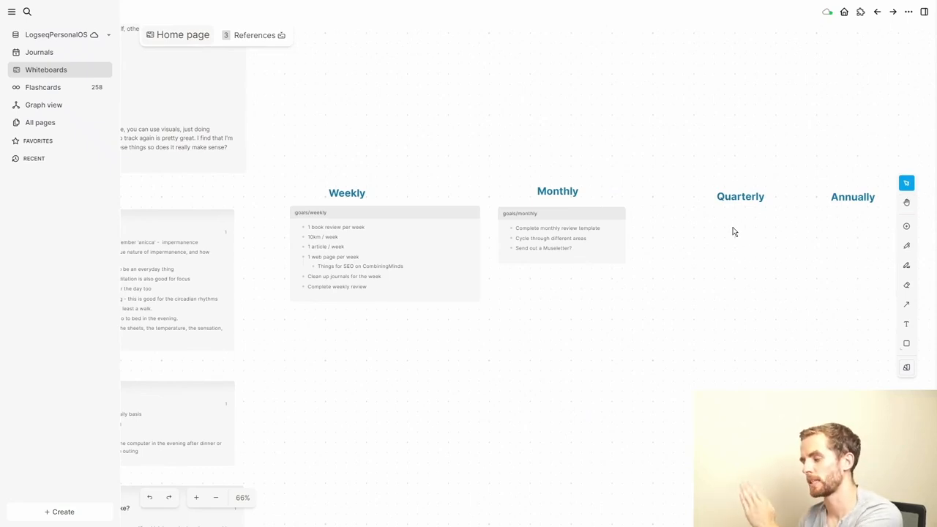
left_click(560, 247)
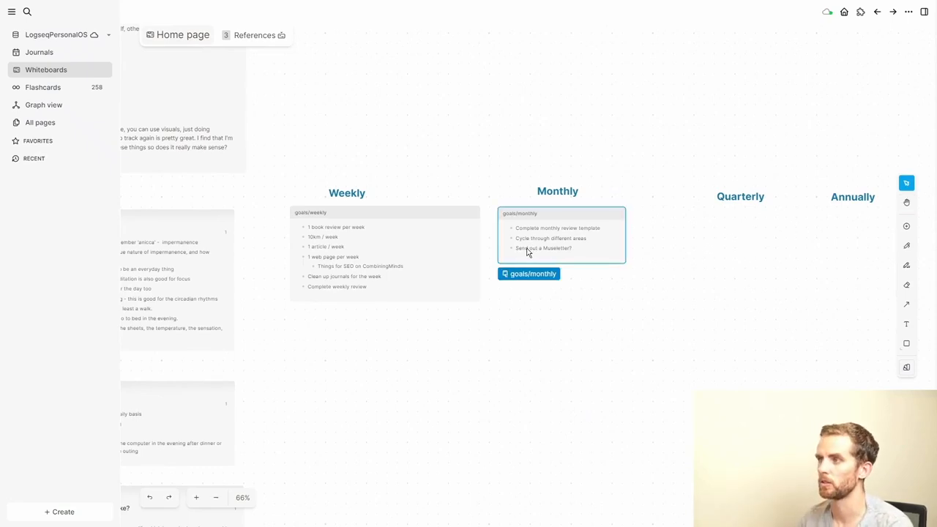
left_click(259, 394)
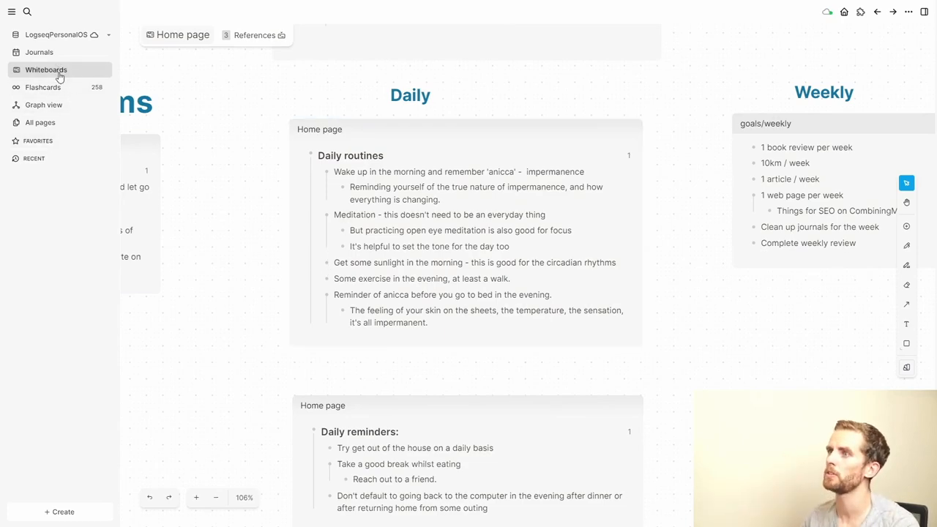
Return to the Demonstration whiteboard and retitle the verdict heading 'My verdict on whiteboards'
left_click(46, 70)
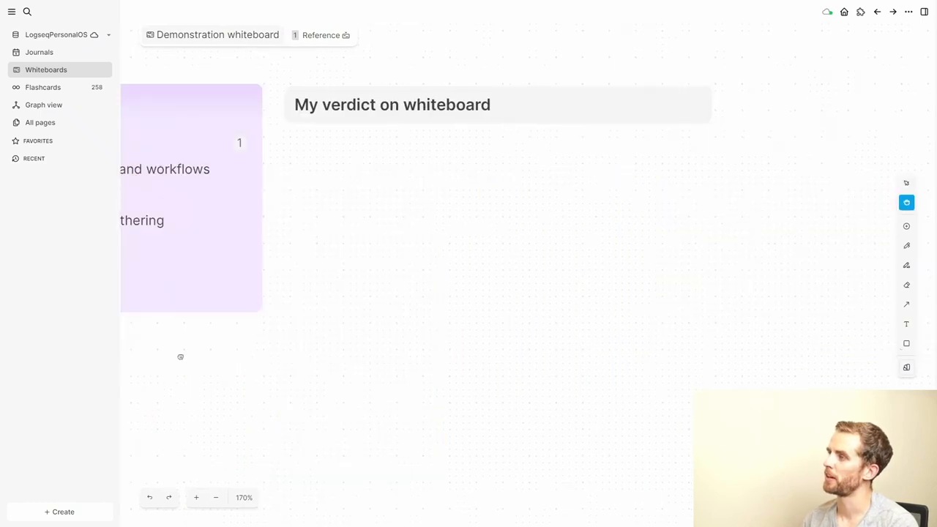
left_click(392, 104)
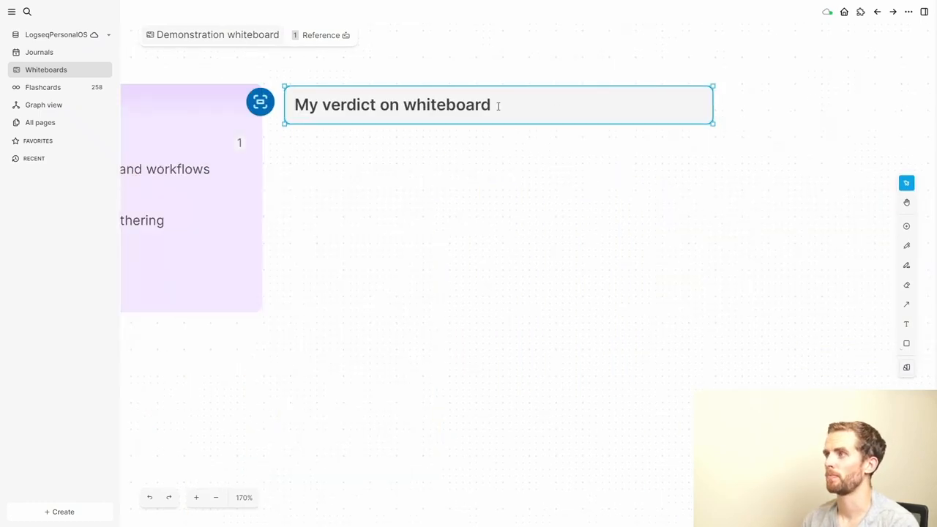
type("s###")
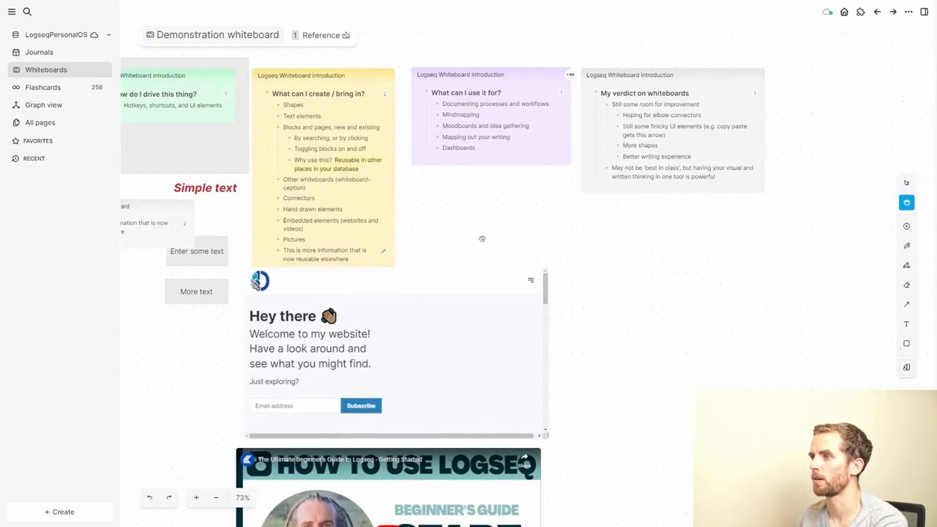
Place a text shape, drag out an arrow-connected second shape, and add a third to the right
left_click(196, 250)
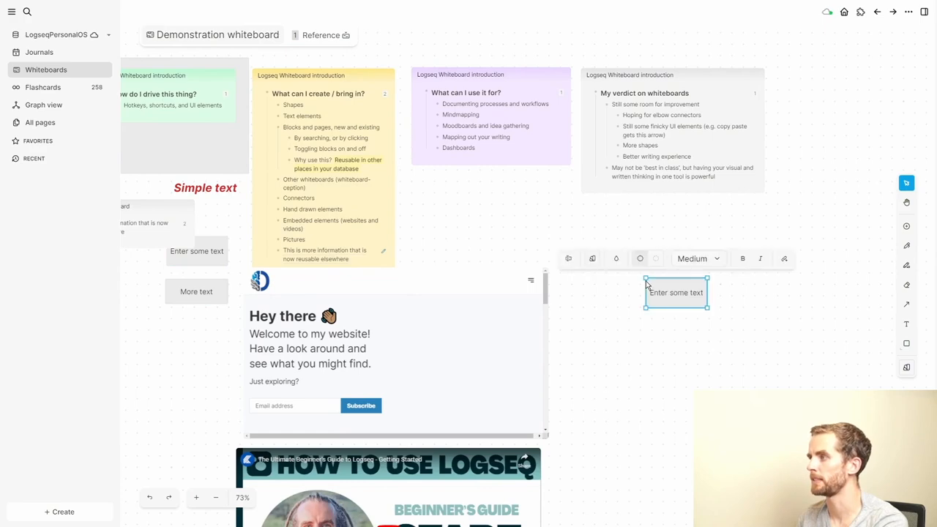
left_click_drag(676, 292, 672, 240)
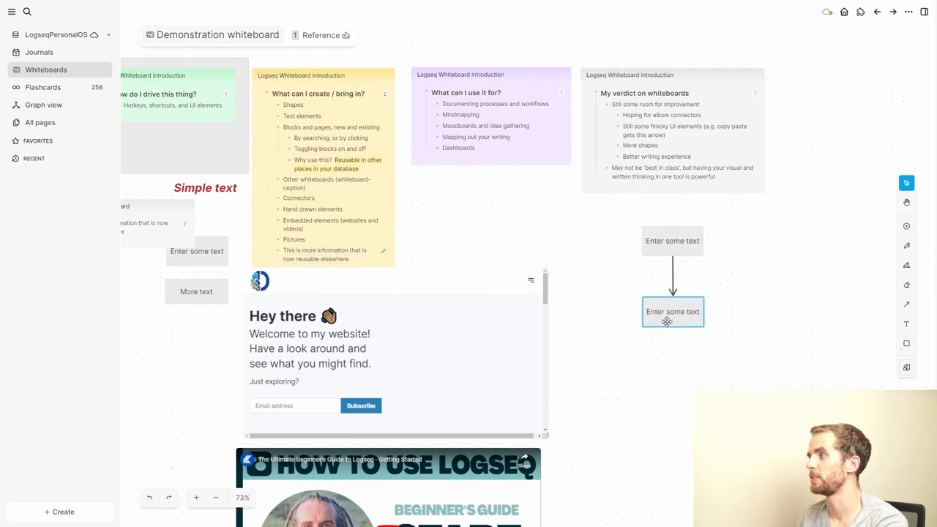
left_click(671, 311)
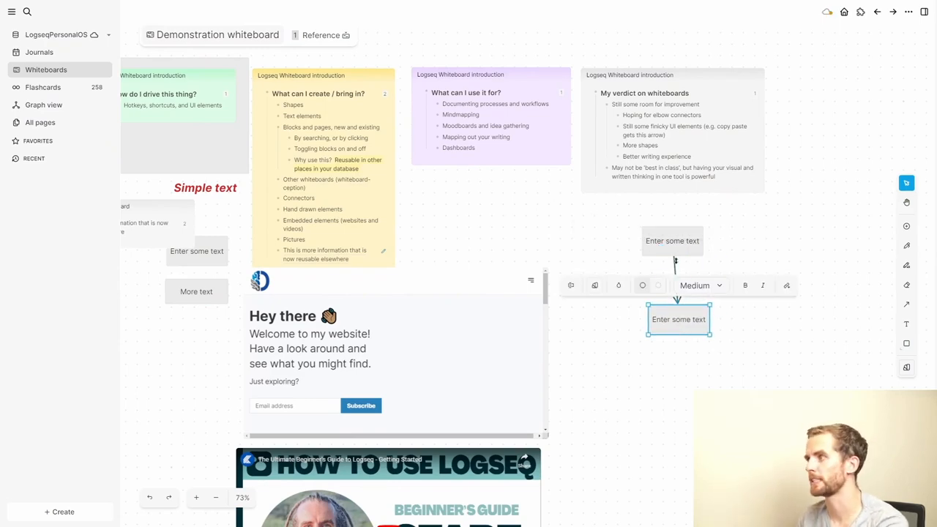
left_click(672, 369)
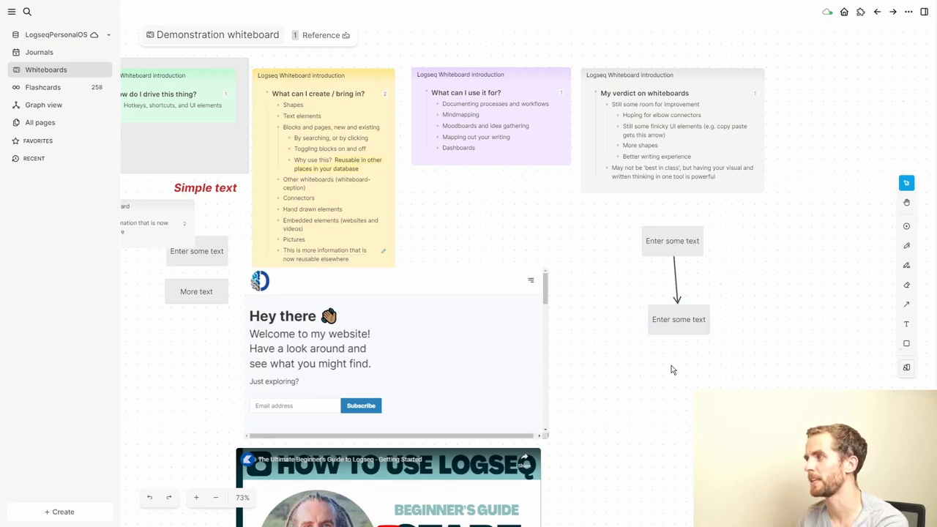
mouse_move(670, 362)
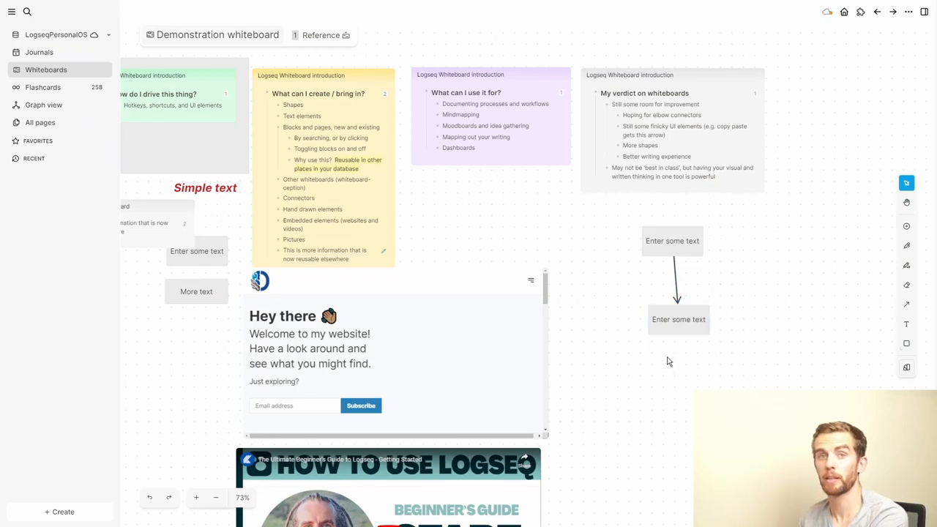
left_click(679, 320)
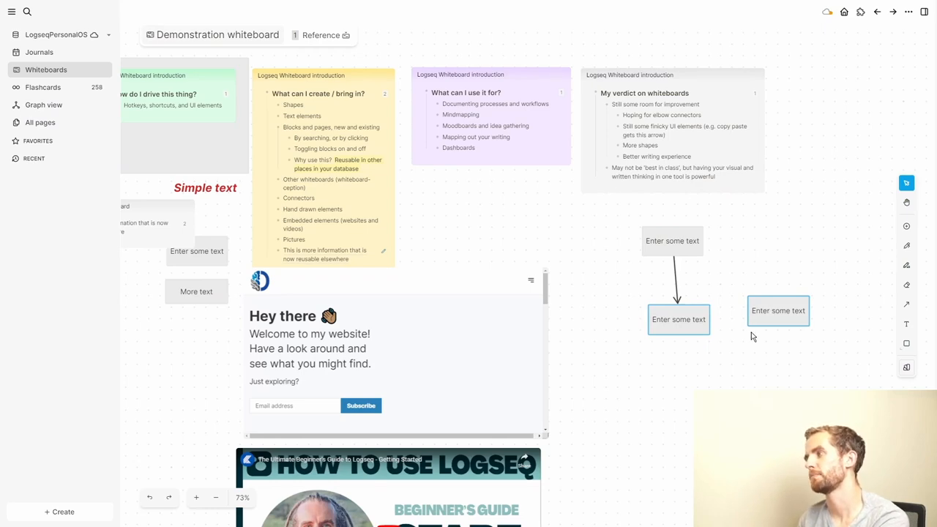
left_click(778, 311)
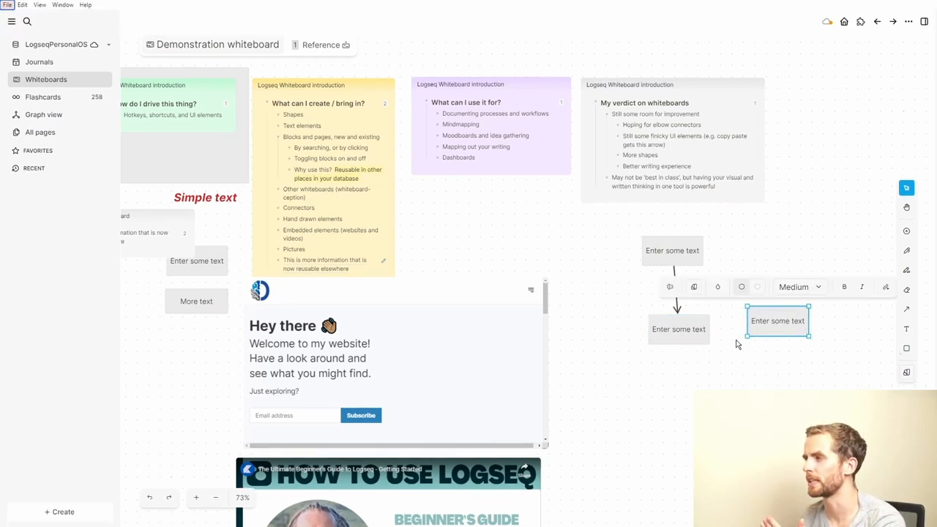